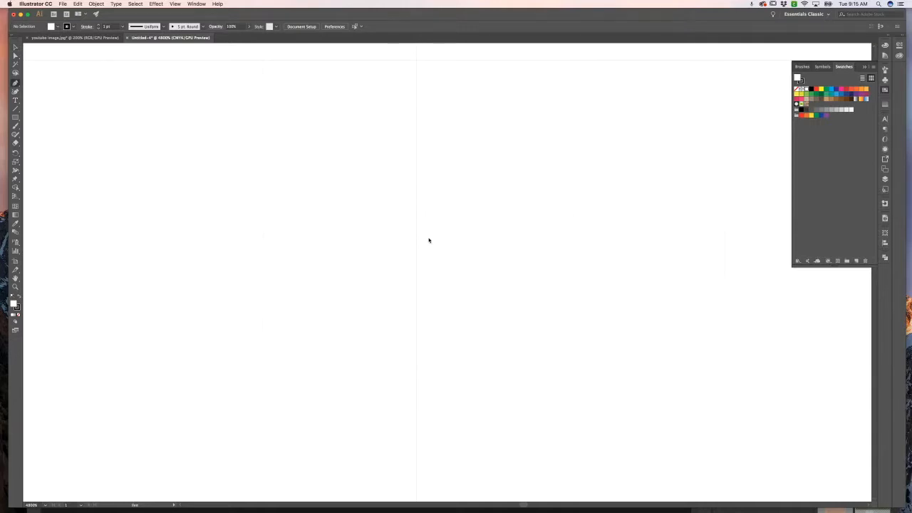
{"action": "mouse_move", "coordinate": [363, 248]}
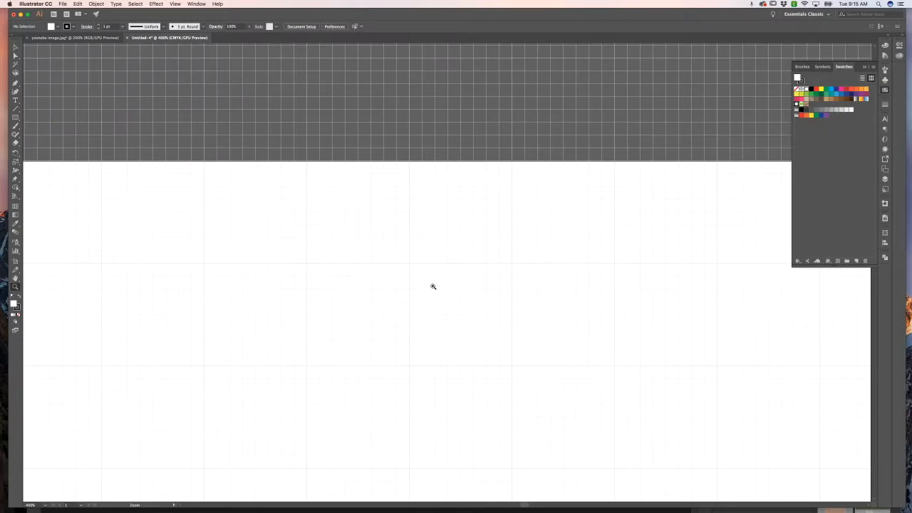
Zoom in around the centre of the blank artboard
{"action": "left_click", "coordinate": [433, 286]}
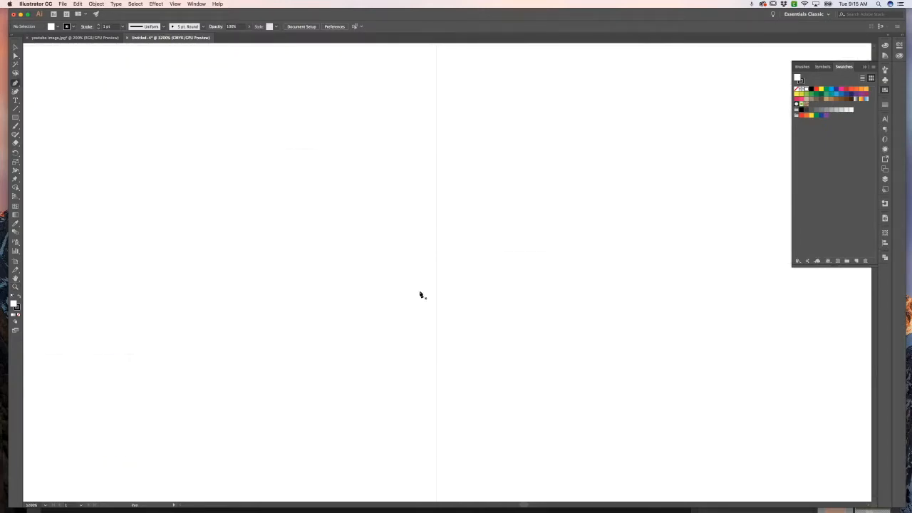
{"action": "mouse_move", "coordinate": [420, 276]}
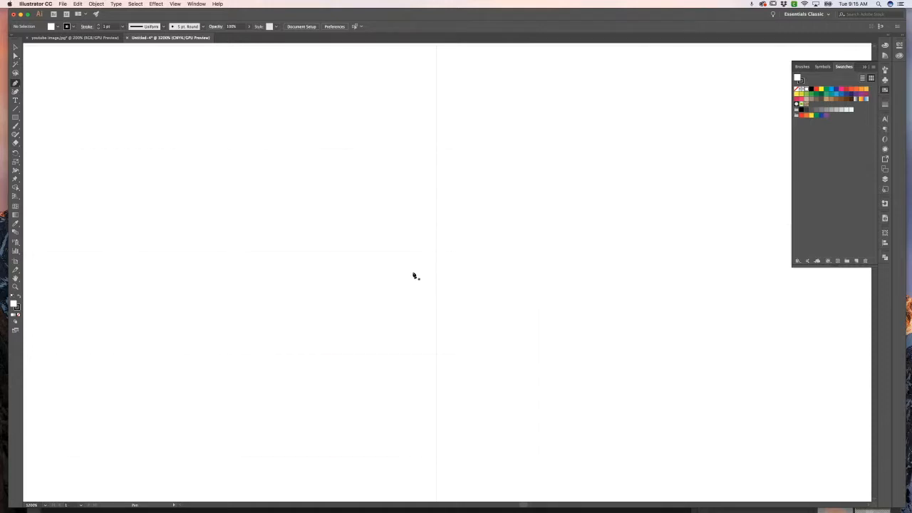
{"action": "mouse_move", "coordinate": [404, 275]}
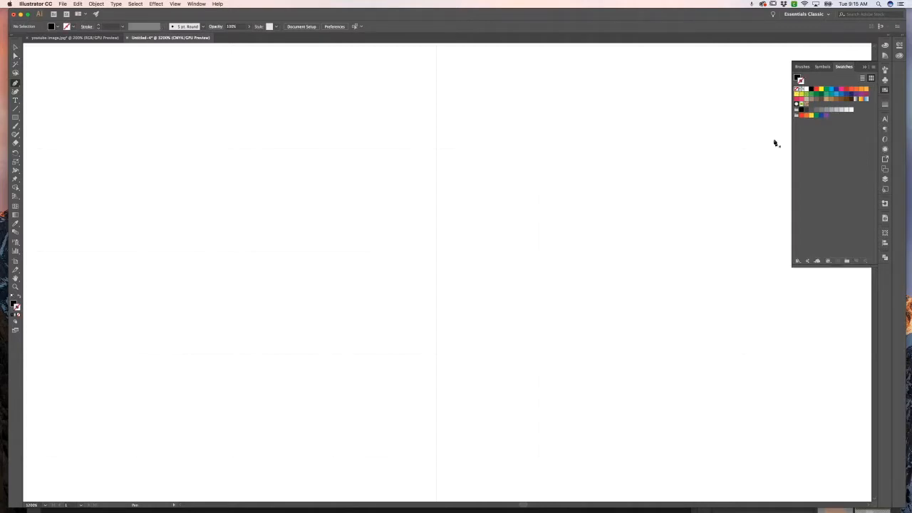
{"action": "mouse_move", "coordinate": [413, 280]}
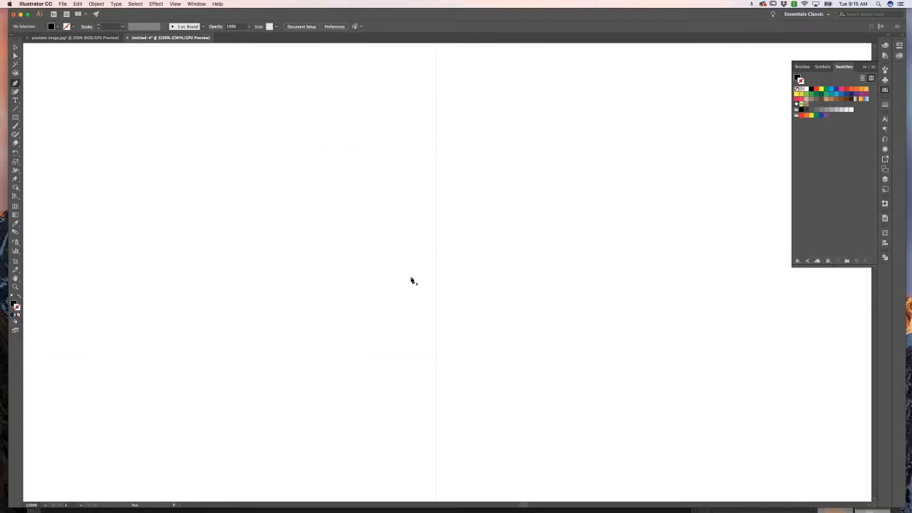
Pen-draw a closed slanted black bar whose end sits flat on the centre line
{"action": "left_click_drag", "start_coordinate": [405, 273], "coordinate": [439, 319]}
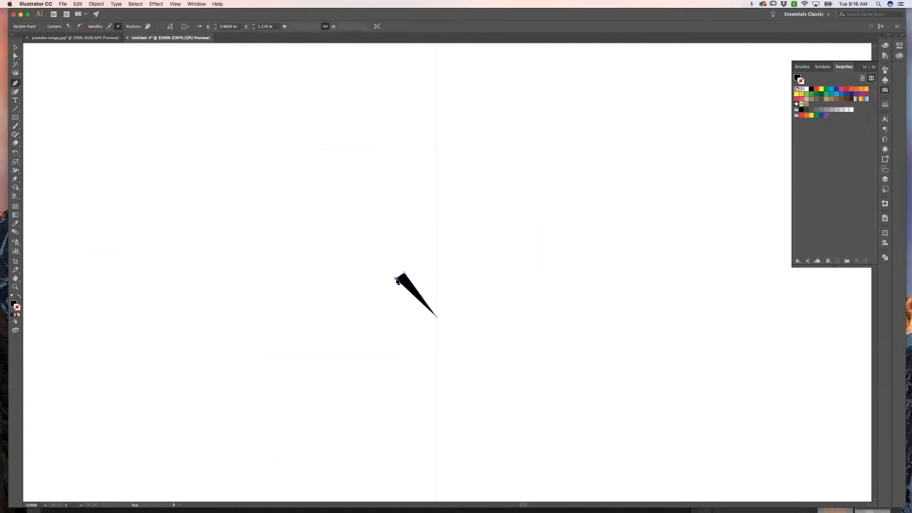
{"action": "left_click_drag", "start_coordinate": [403, 281], "coordinate": [436, 338]}
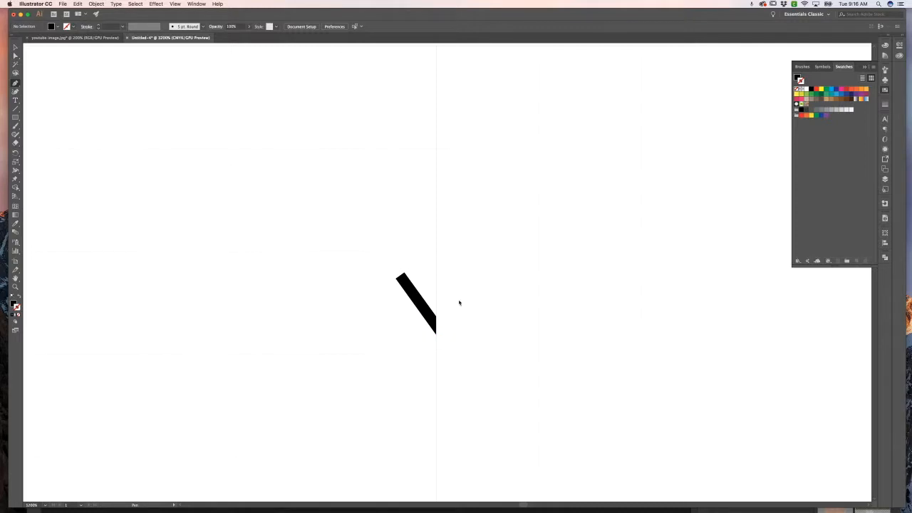
{"action": "left_click", "coordinate": [420, 303]}
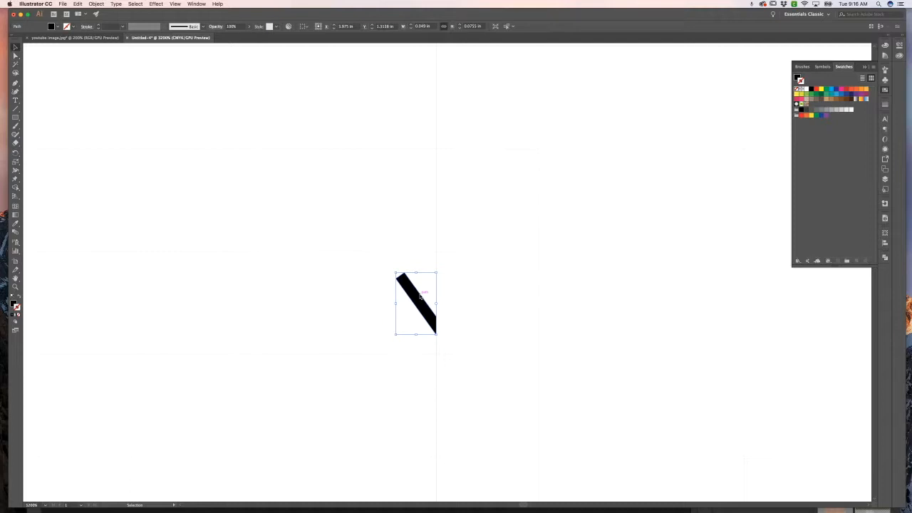
Reflect a copy of the bar across the vertical axis to form the V
{"action": "right_click", "coordinate": [417, 299]}
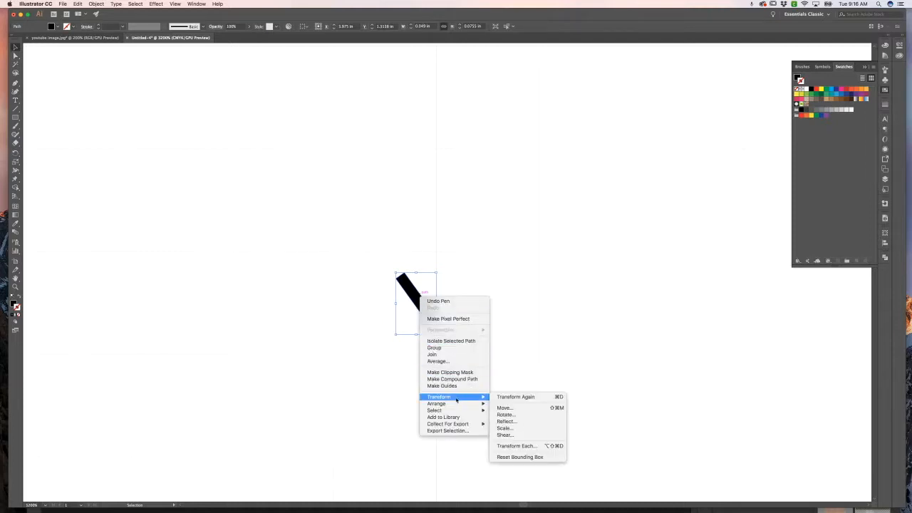
{"action": "mouse_move", "coordinate": [469, 397]}
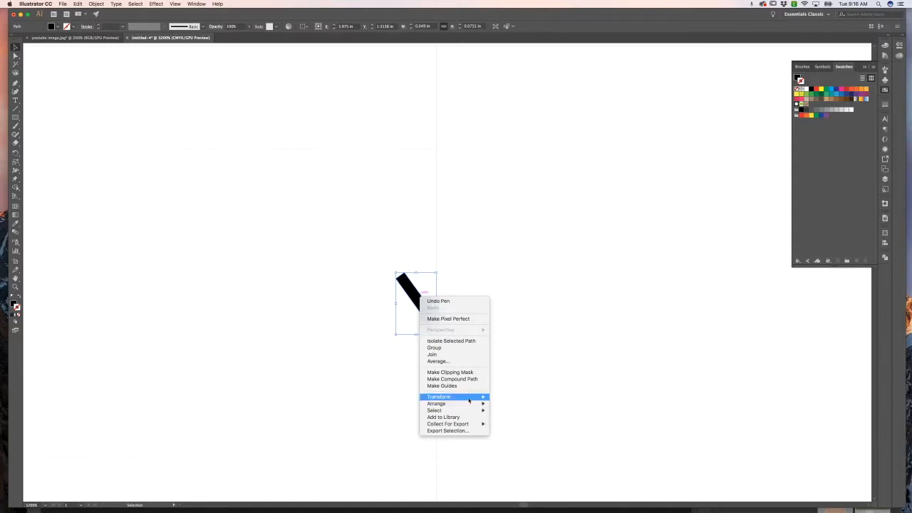
{"action": "left_click", "coordinate": [438, 396]}
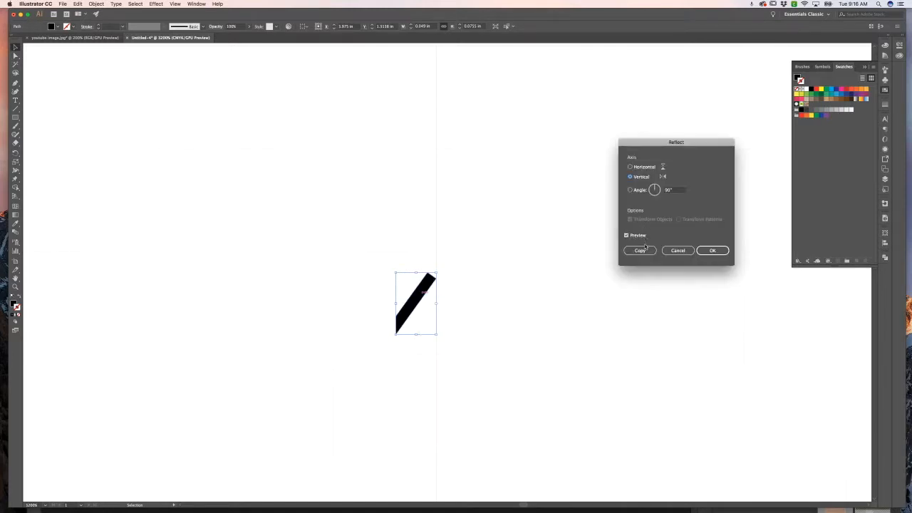
{"action": "left_click", "coordinate": [640, 250]}
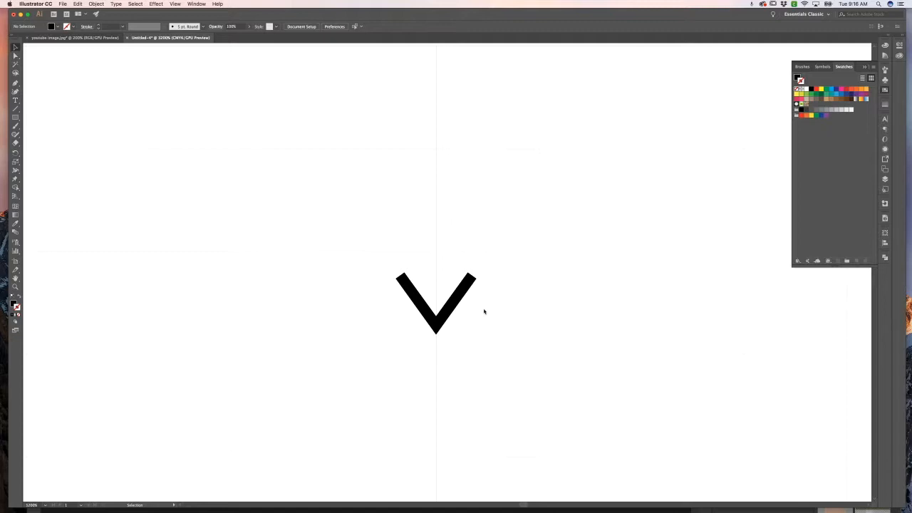
{"action": "mouse_move", "coordinate": [489, 315]}
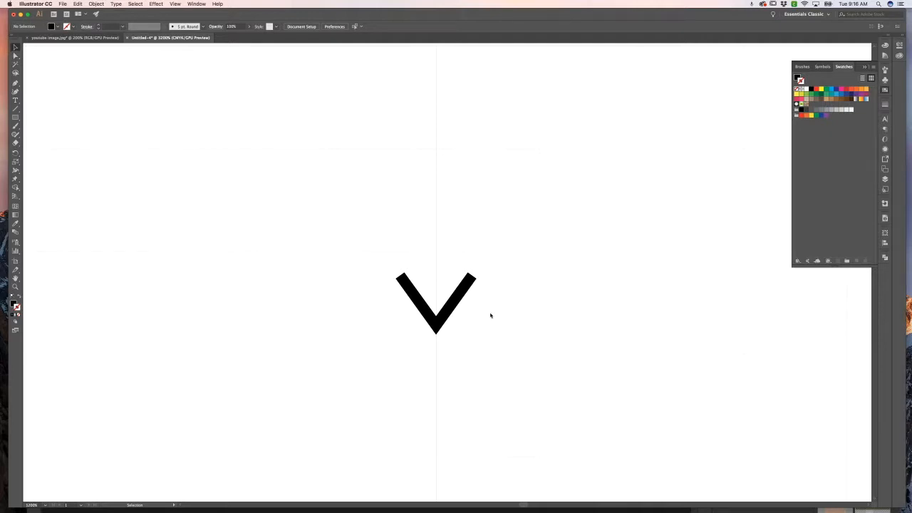
{"action": "mouse_move", "coordinate": [474, 308]}
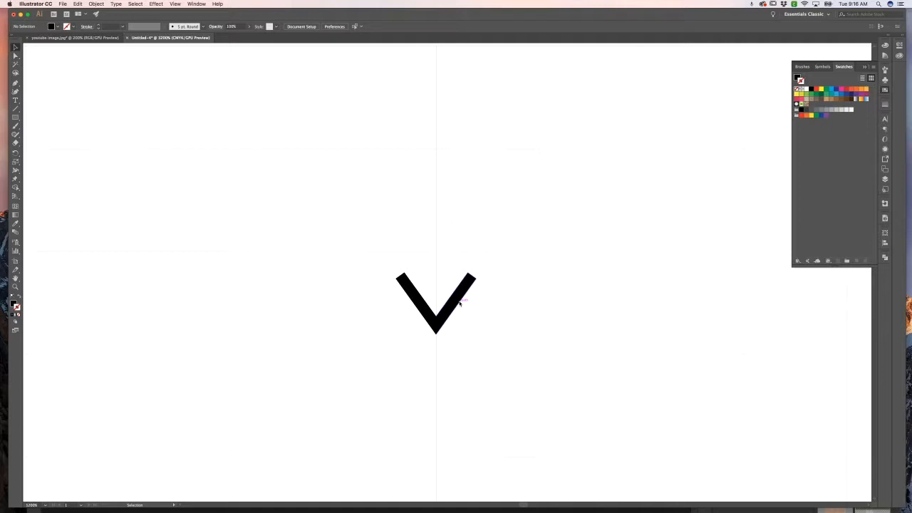
Attempt to join both bars, dismiss the closed-path warning, and reselect the V
{"action": "left_click", "coordinate": [436, 303]}
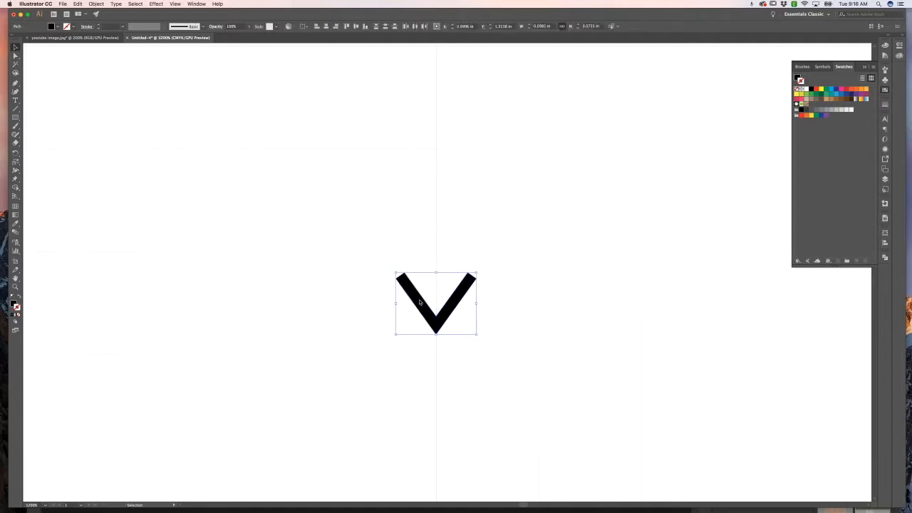
{"action": "right_click", "coordinate": [436, 306]}
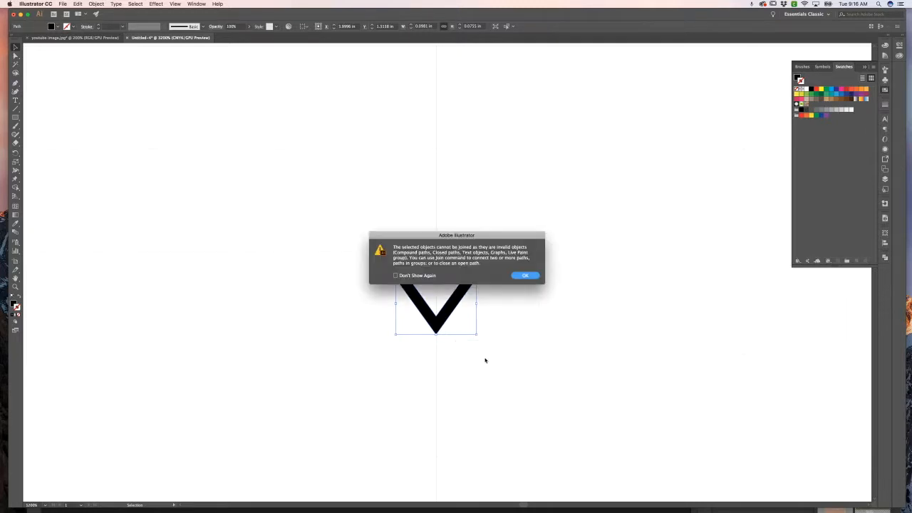
{"action": "mouse_move", "coordinate": [516, 302]}
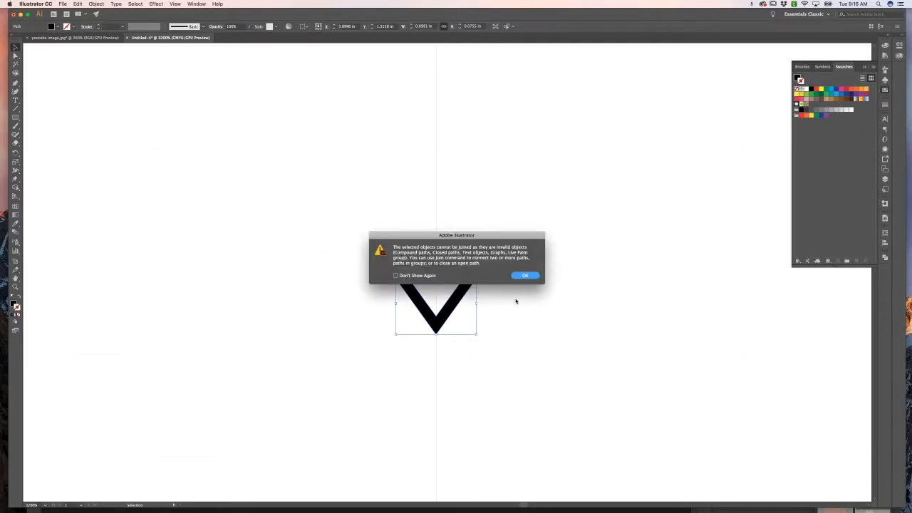
{"action": "left_click", "coordinate": [525, 276]}
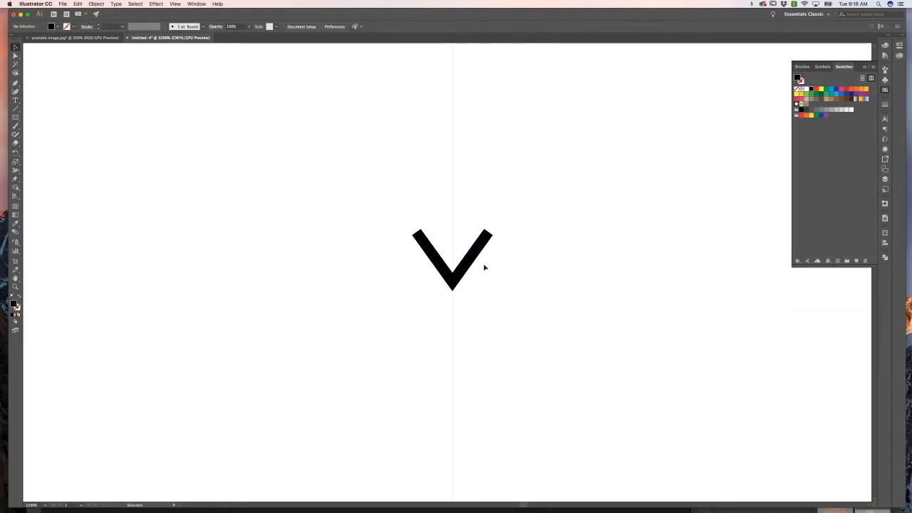
{"action": "left_click", "coordinate": [453, 260]}
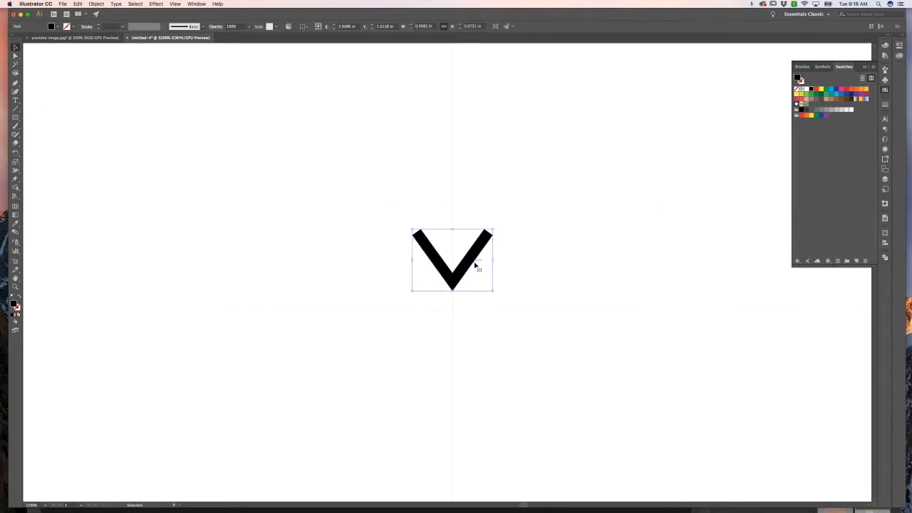
{"action": "mouse_move", "coordinate": [513, 255]}
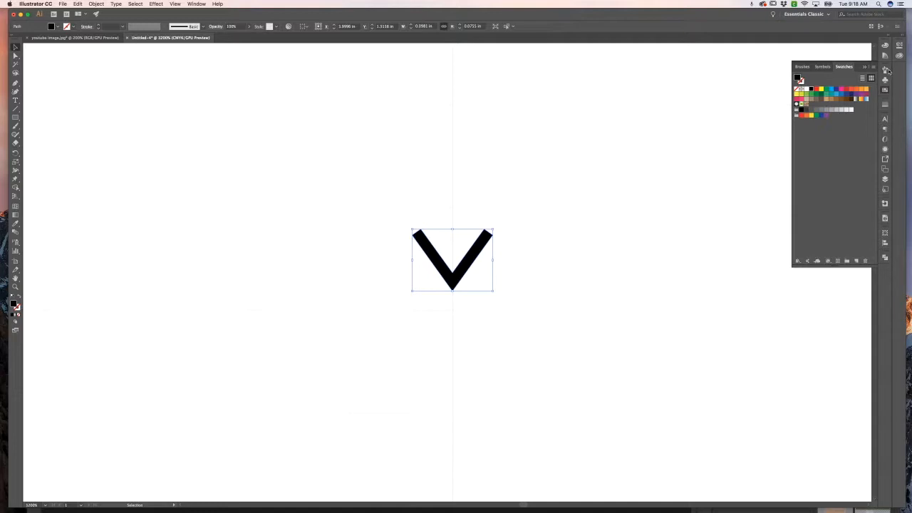
{"action": "mouse_move", "coordinate": [886, 68]}
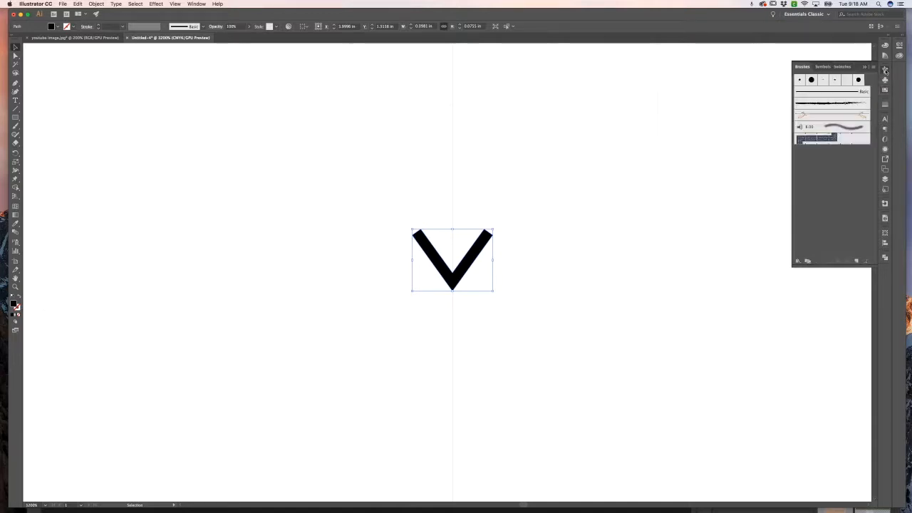
{"action": "left_click", "coordinate": [196, 4]}
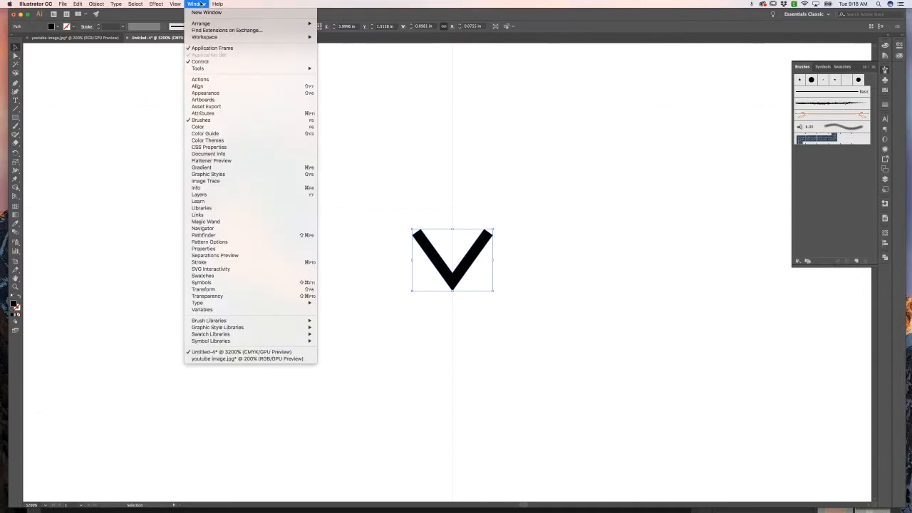
{"action": "mouse_move", "coordinate": [201, 120]}
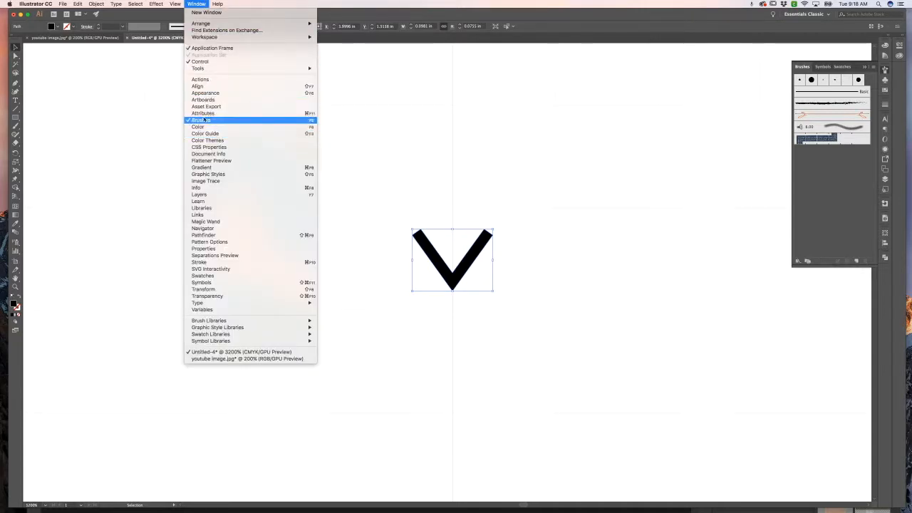
{"action": "left_click", "coordinate": [201, 119]}
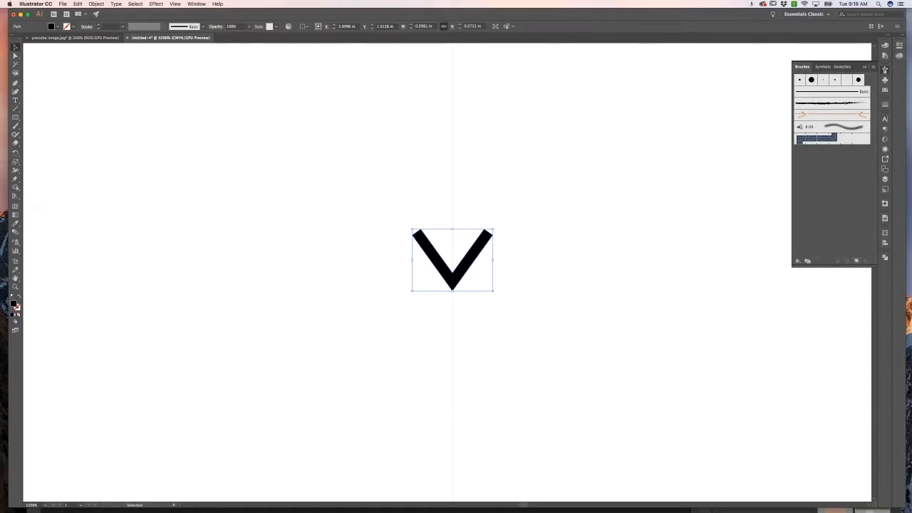
{"action": "mouse_move", "coordinate": [842, 349]}
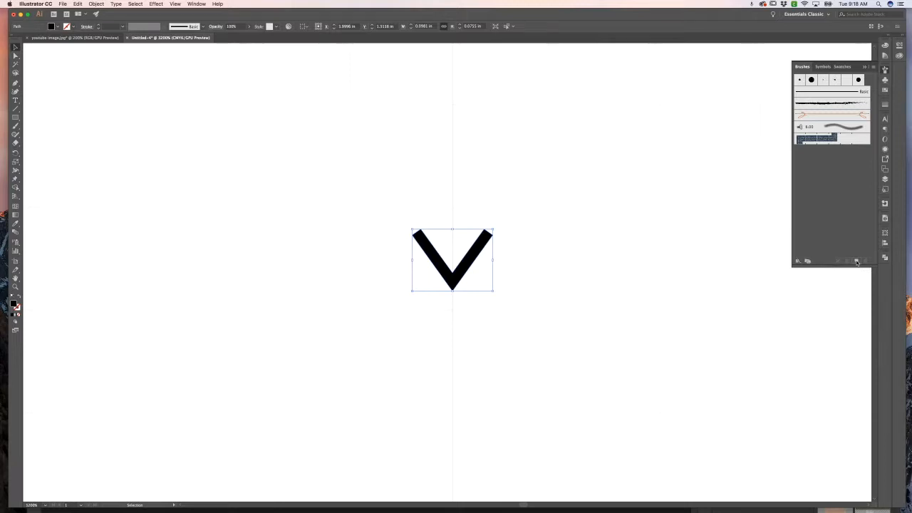
Create a new brush from the V and choose the Pattern Brush type
{"action": "left_click", "coordinate": [856, 260]}
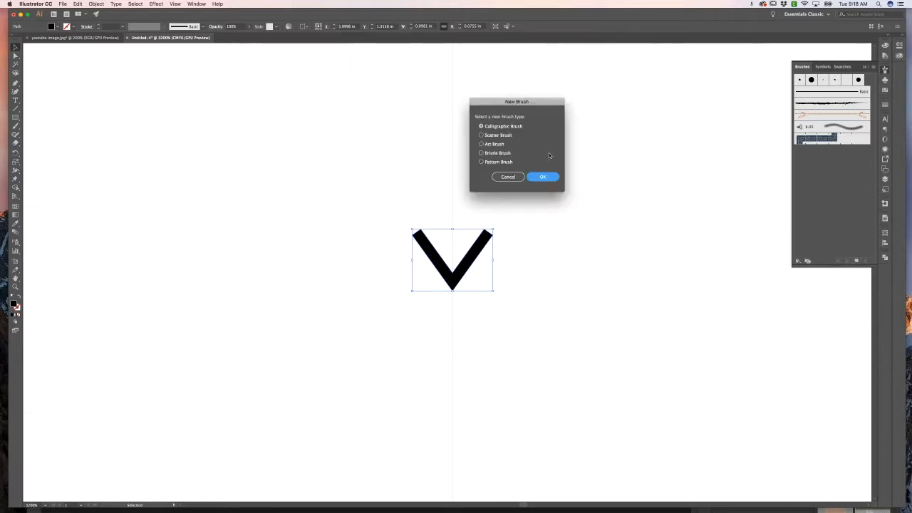
{"action": "mouse_move", "coordinate": [523, 125]}
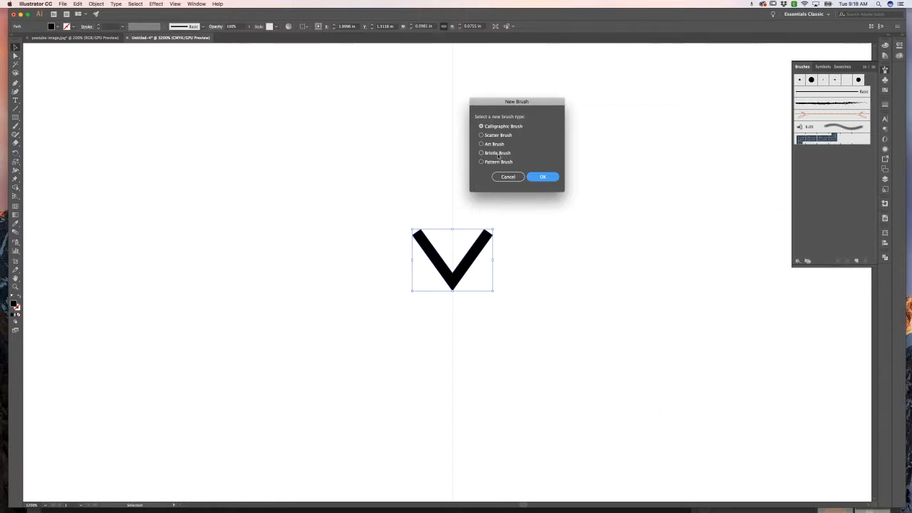
{"action": "left_click", "coordinate": [480, 162]}
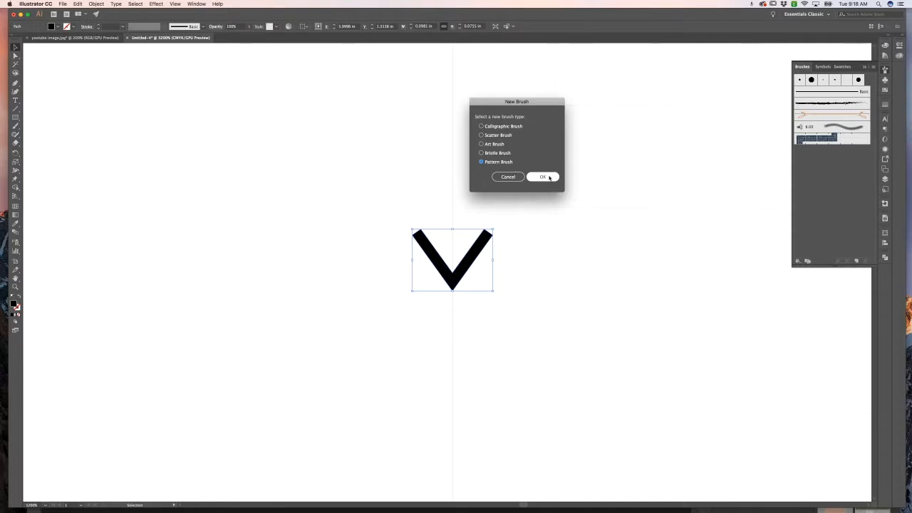
{"action": "left_click", "coordinate": [543, 177]}
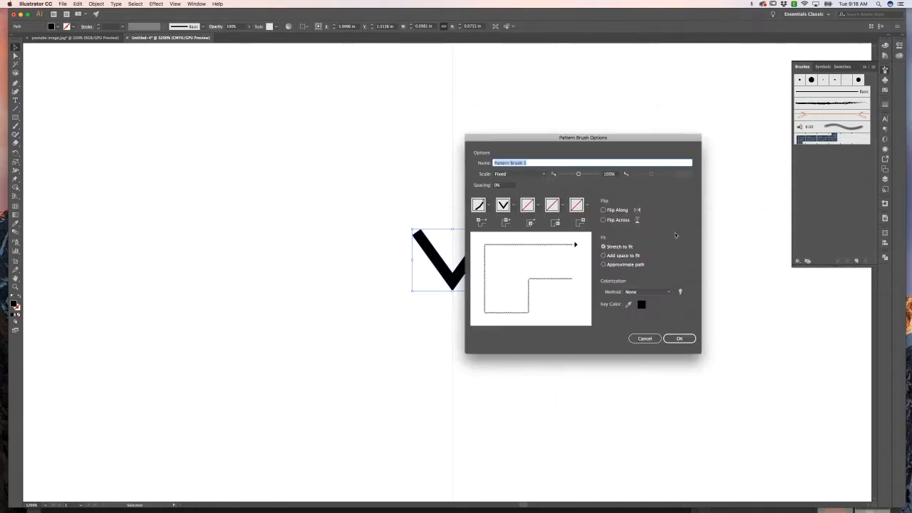
{"action": "mouse_move", "coordinate": [548, 265]}
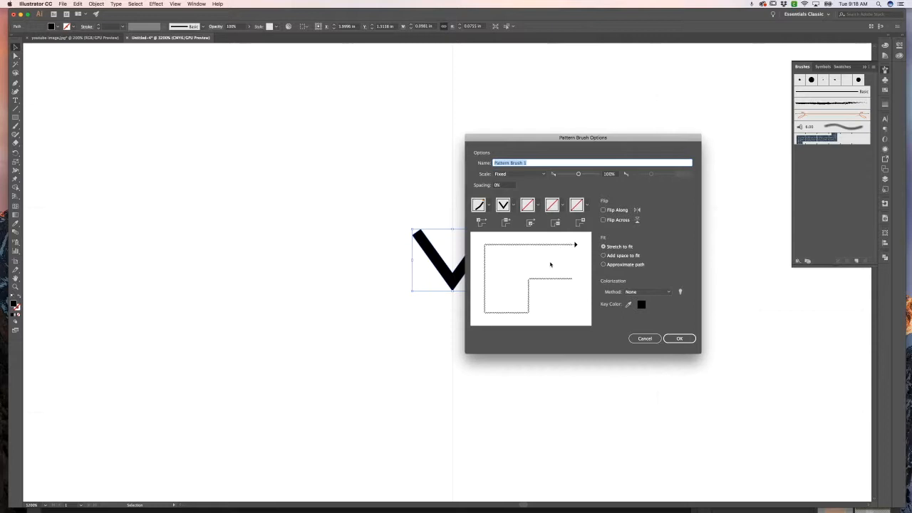
{"action": "mouse_move", "coordinate": [490, 238]}
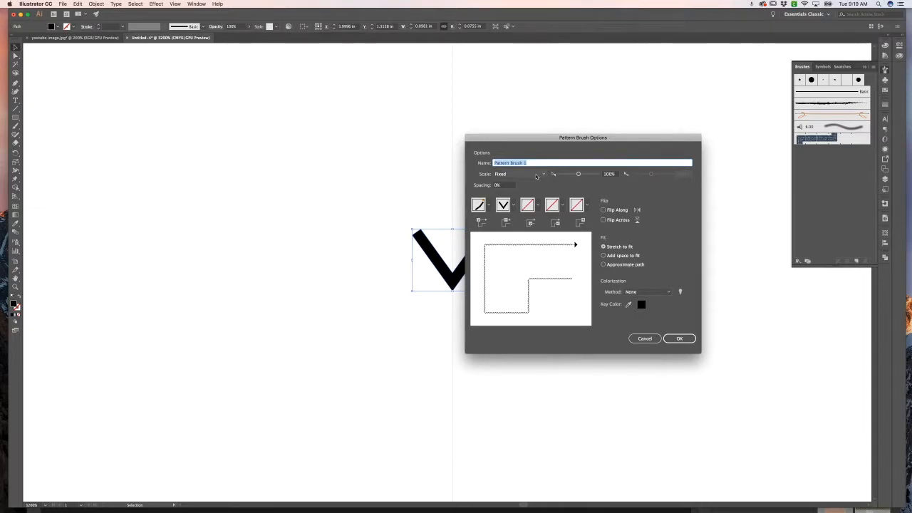
{"action": "mouse_move", "coordinate": [495, 179]}
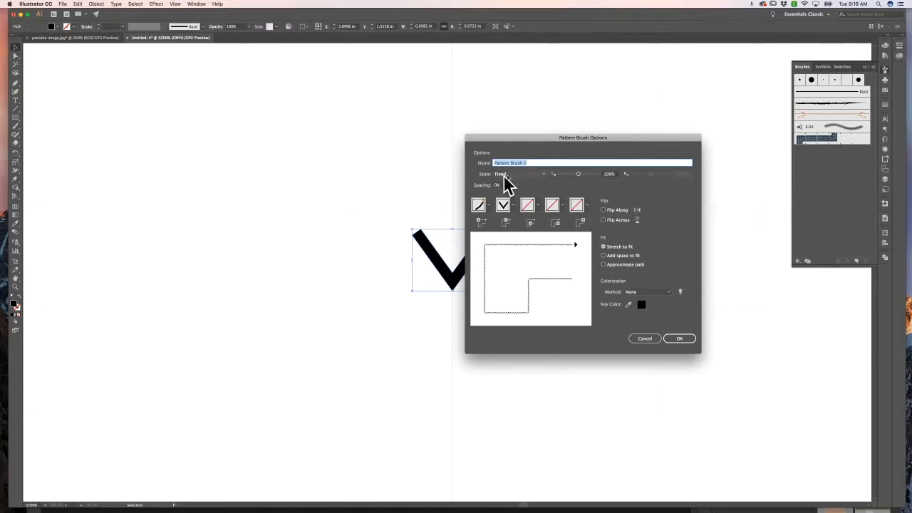
{"action": "mouse_move", "coordinate": [502, 205]}
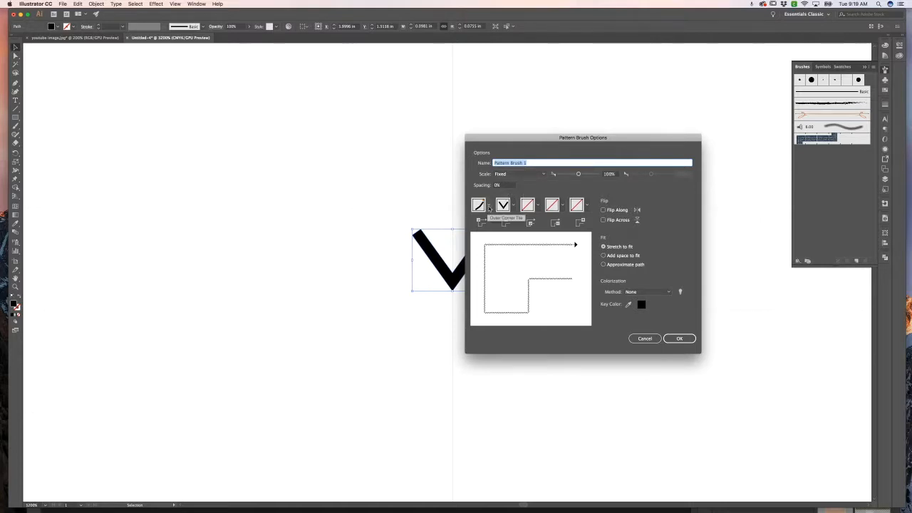
{"action": "left_click", "coordinate": [503, 205]}
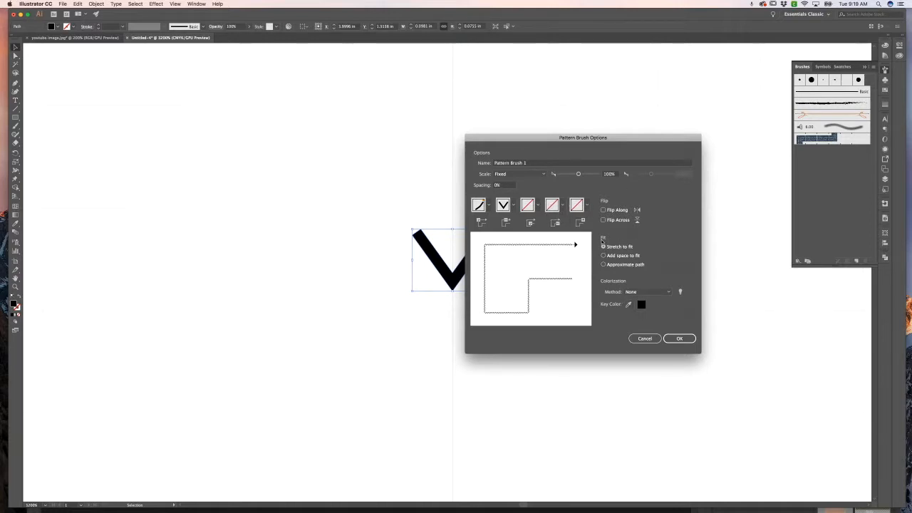
{"action": "left_click", "coordinate": [604, 246]}
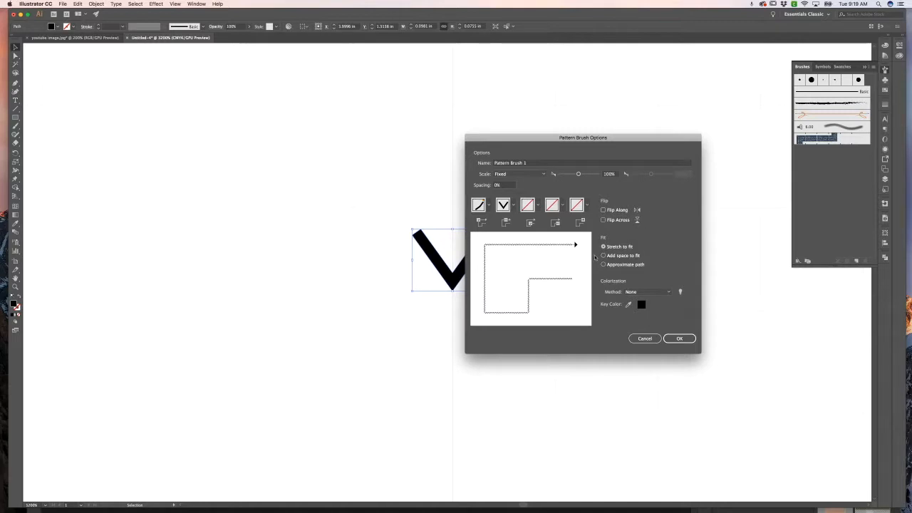
{"action": "mouse_move", "coordinate": [684, 239]}
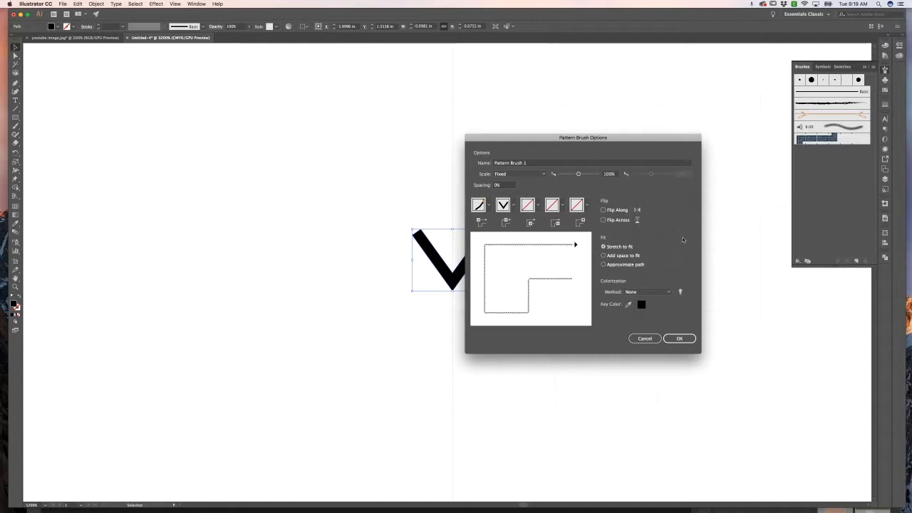
{"action": "mouse_move", "coordinate": [676, 284]}
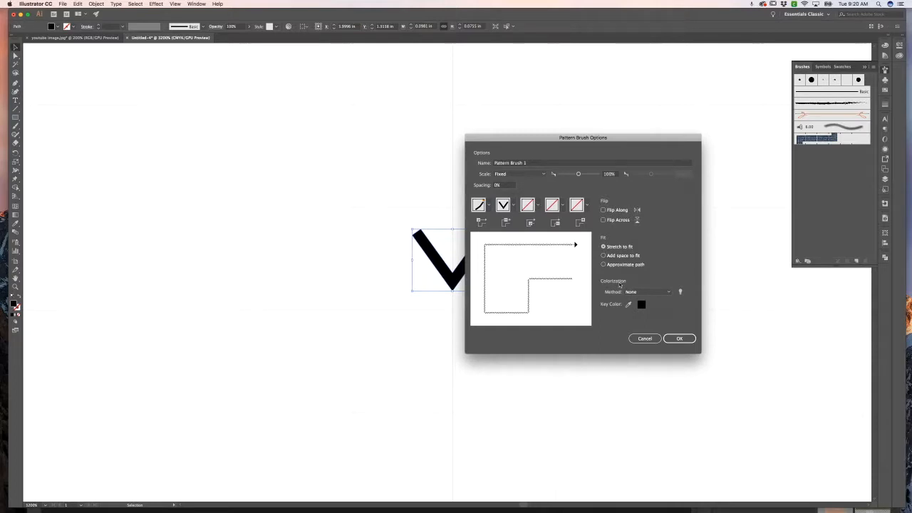
Set the pattern brush colorization to Hue Shift and confirm the options
{"action": "left_click", "coordinate": [647, 292]}
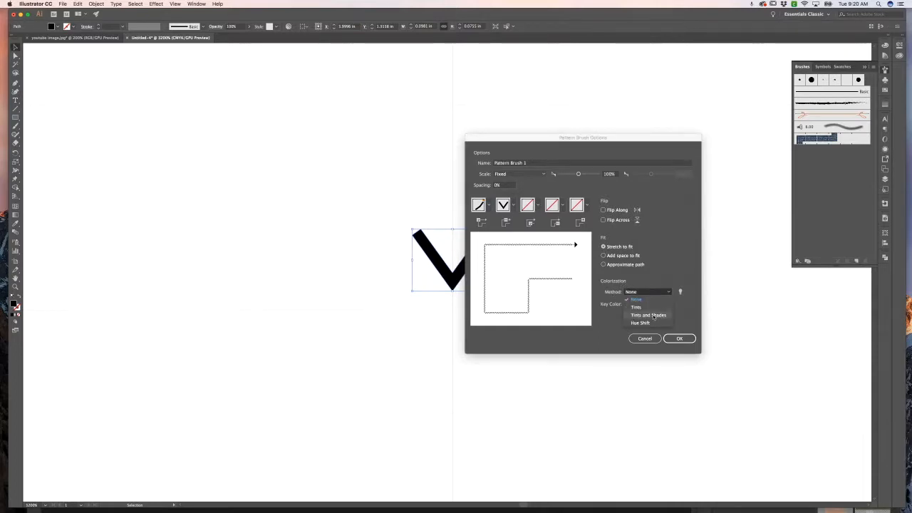
{"action": "left_click", "coordinate": [640, 323]}
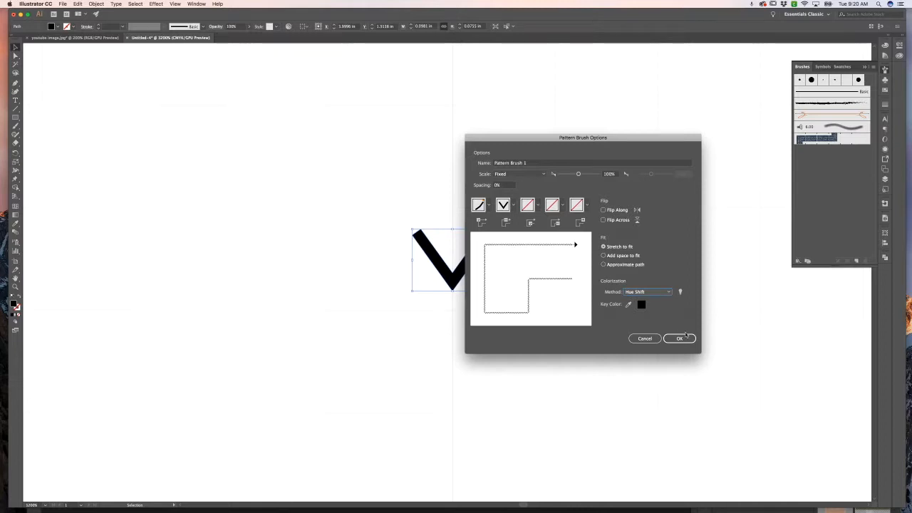
{"action": "left_click", "coordinate": [679, 338]}
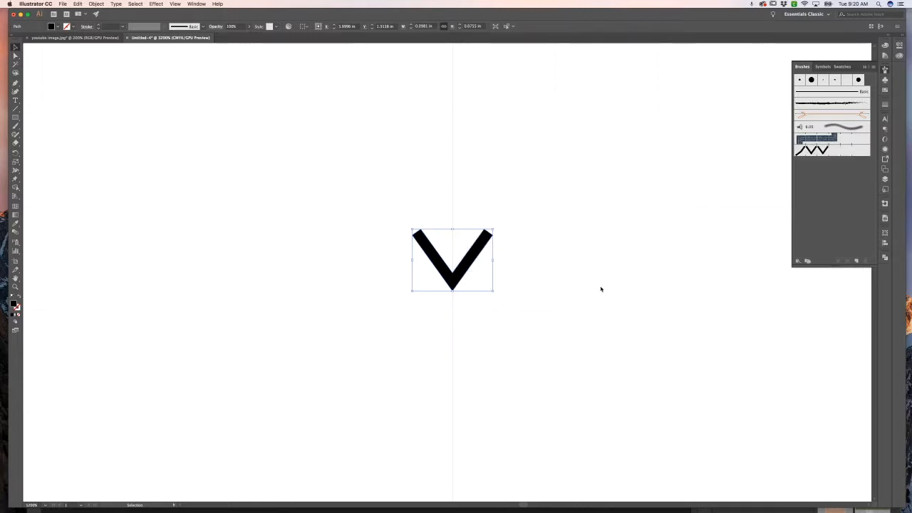
Draw a horizontal line right of the V and stroke it with Pattern Brush 1
{"action": "left_click_drag", "start_coordinate": [453, 260], "coordinate": [166, 260]}
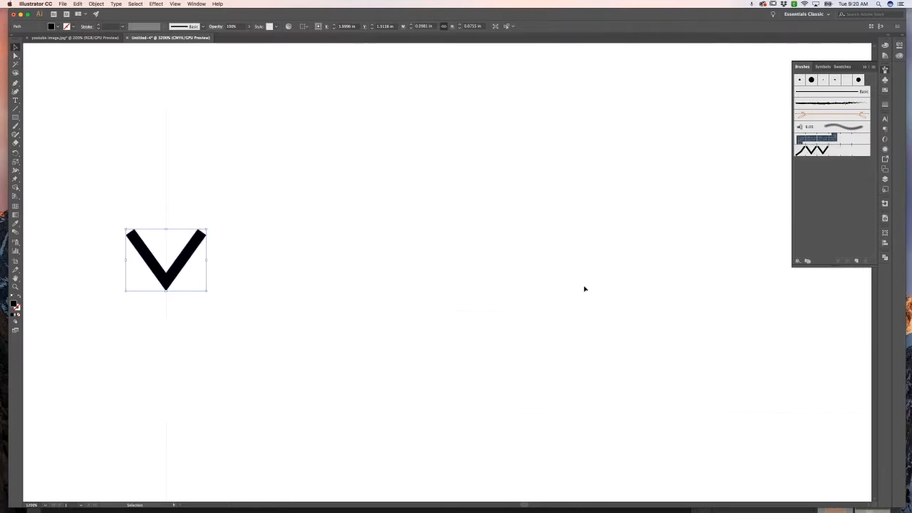
{"action": "left_click", "coordinate": [345, 255]}
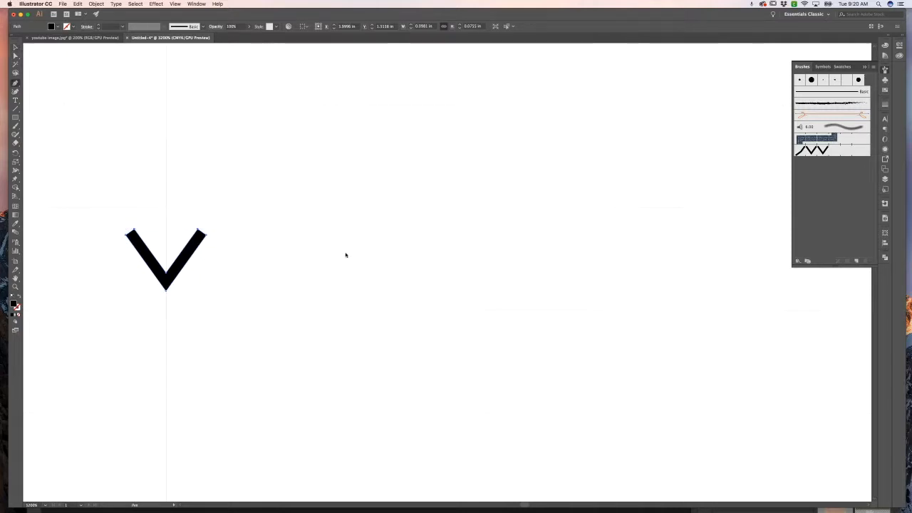
{"action": "left_click_drag", "start_coordinate": [331, 255], "coordinate": [663, 257]}
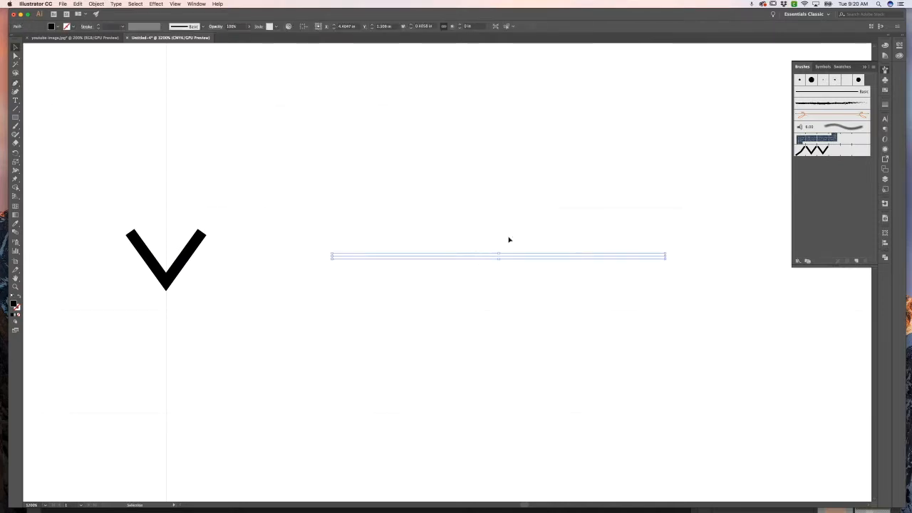
{"action": "mouse_move", "coordinate": [840, 151]}
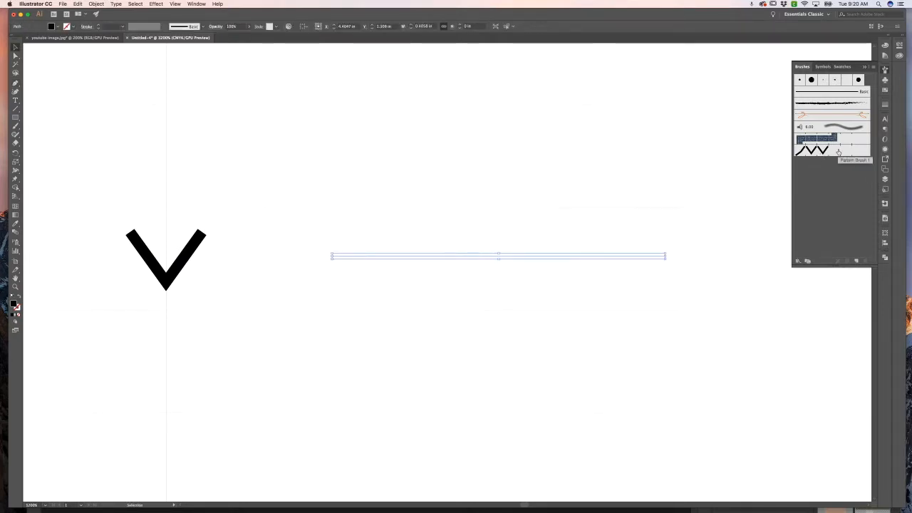
{"action": "left_click", "coordinate": [812, 149]}
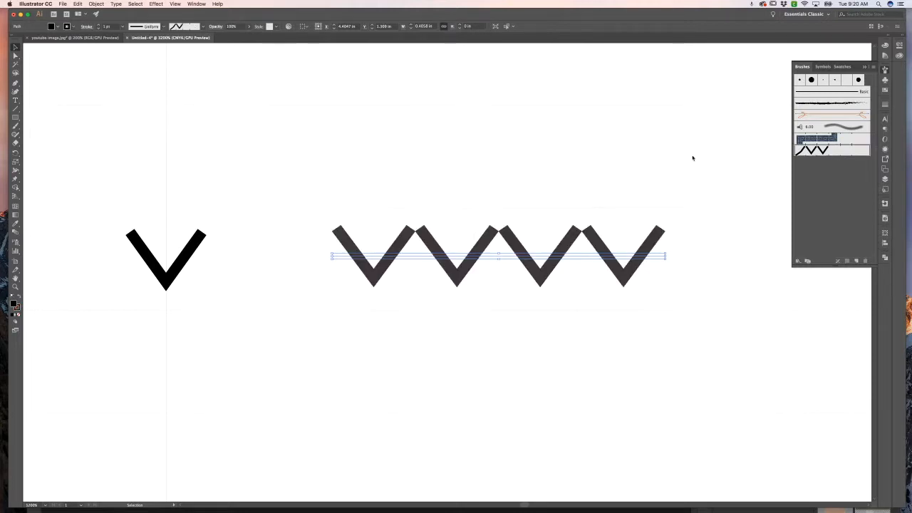
{"action": "left_click", "coordinate": [425, 314]}
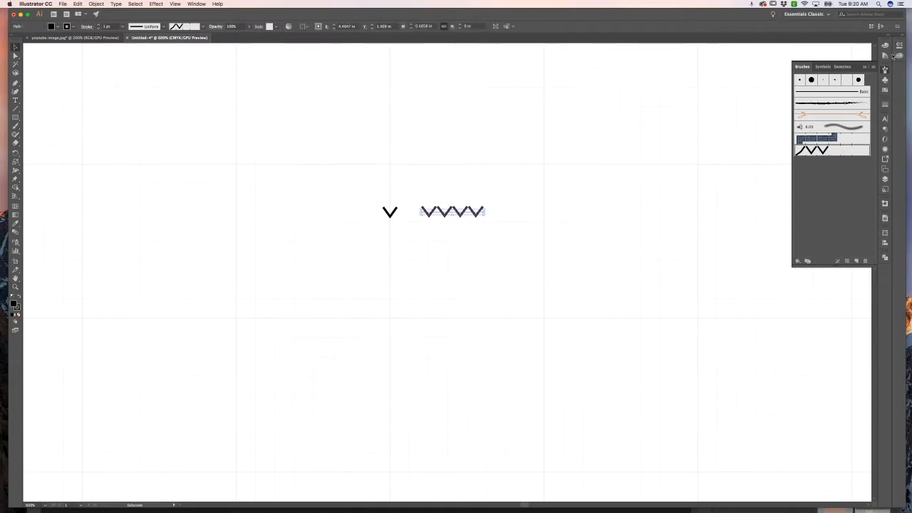
{"action": "left_click", "coordinate": [844, 66]}
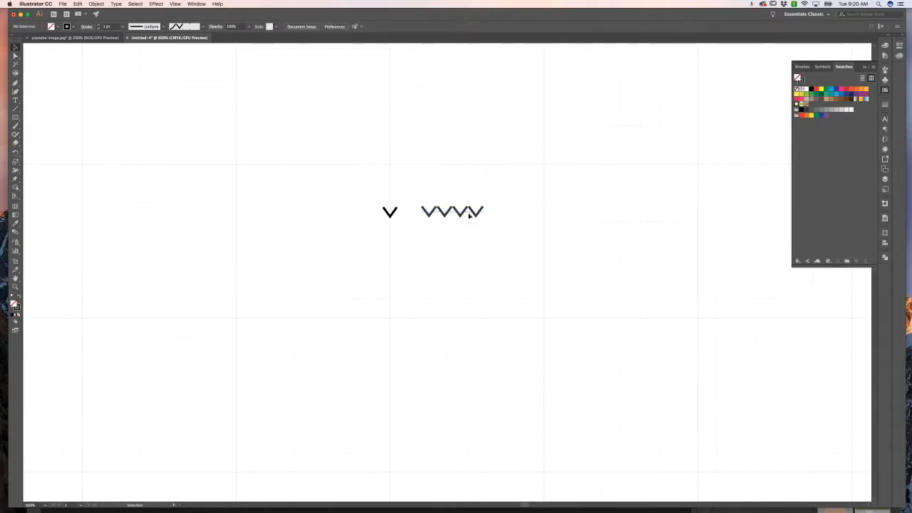
{"action": "left_click", "coordinate": [452, 211]}
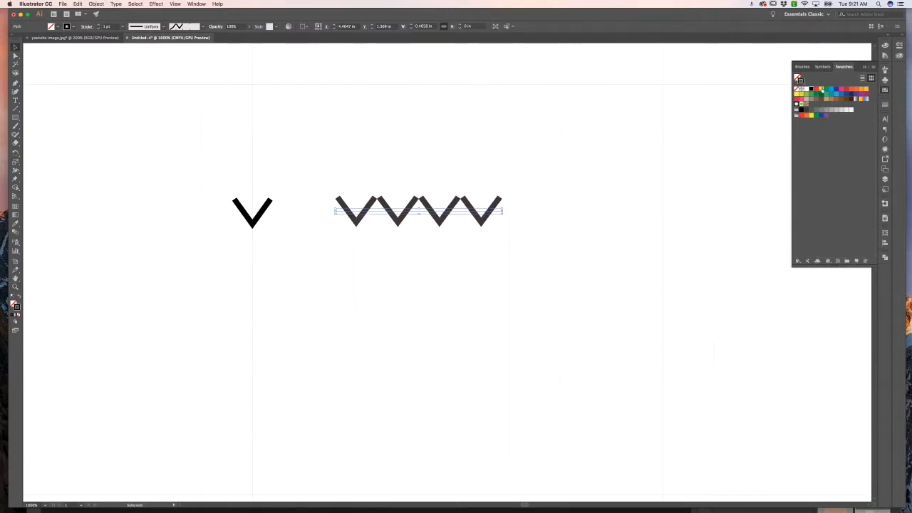
{"action": "left_click", "coordinate": [826, 89]}
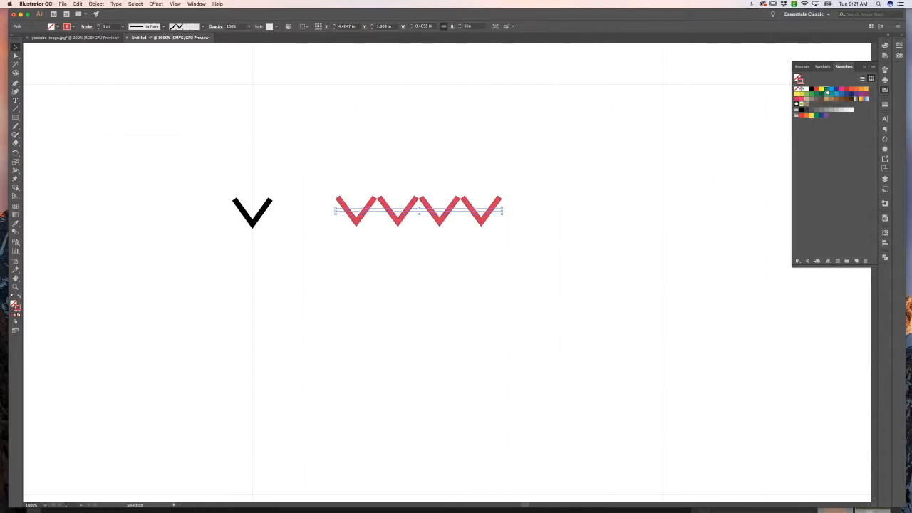
{"action": "left_click", "coordinate": [843, 89]}
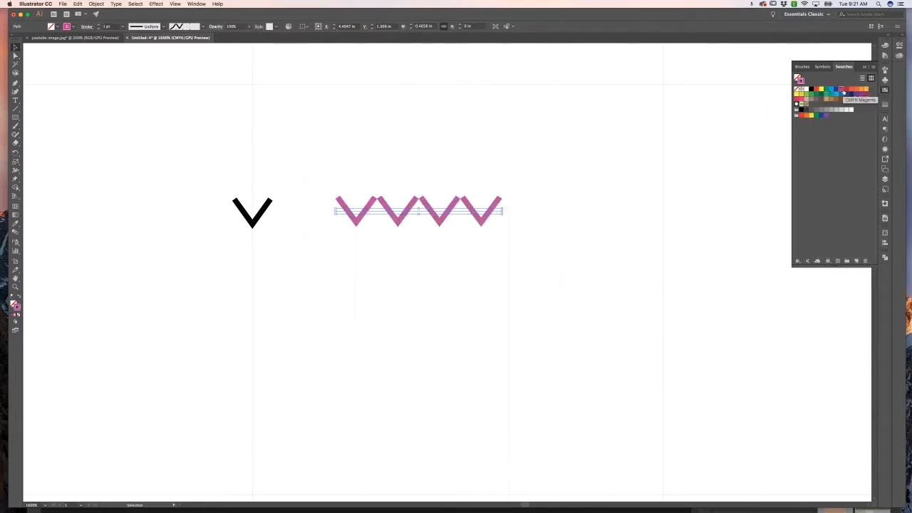
{"action": "left_click", "coordinate": [539, 129]}
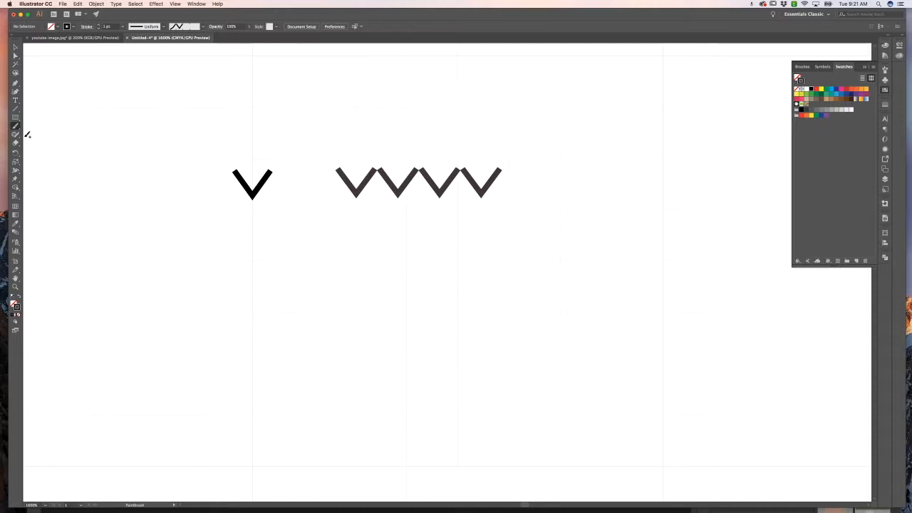
{"action": "mouse_move", "coordinate": [105, 120]}
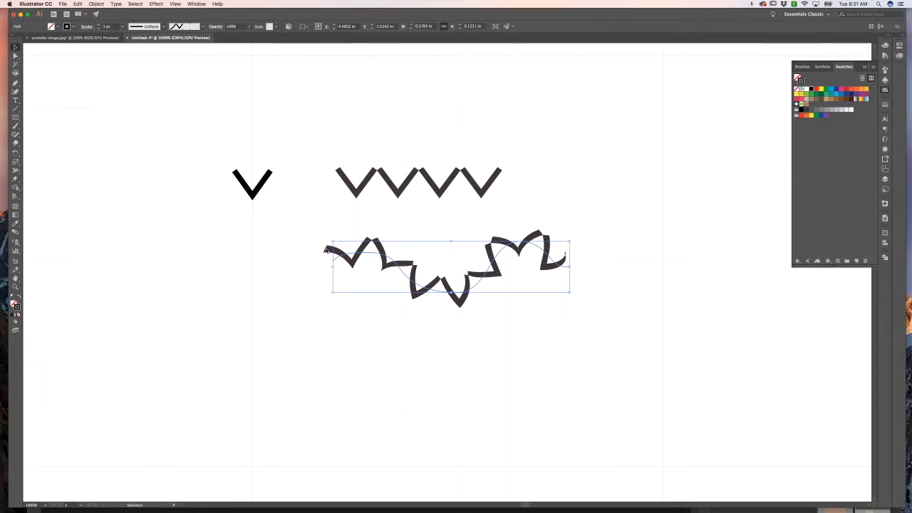
{"action": "key", "text": "Delete"}
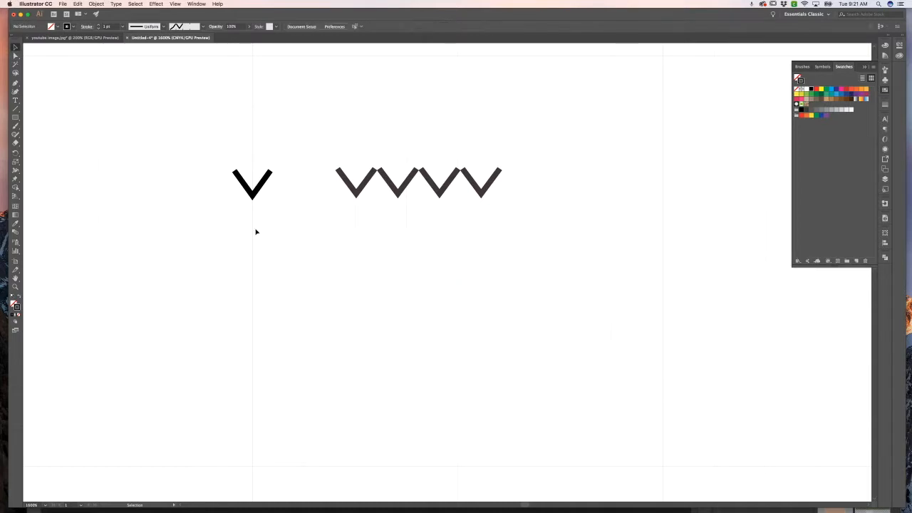
{"action": "mouse_move", "coordinate": [766, 129]}
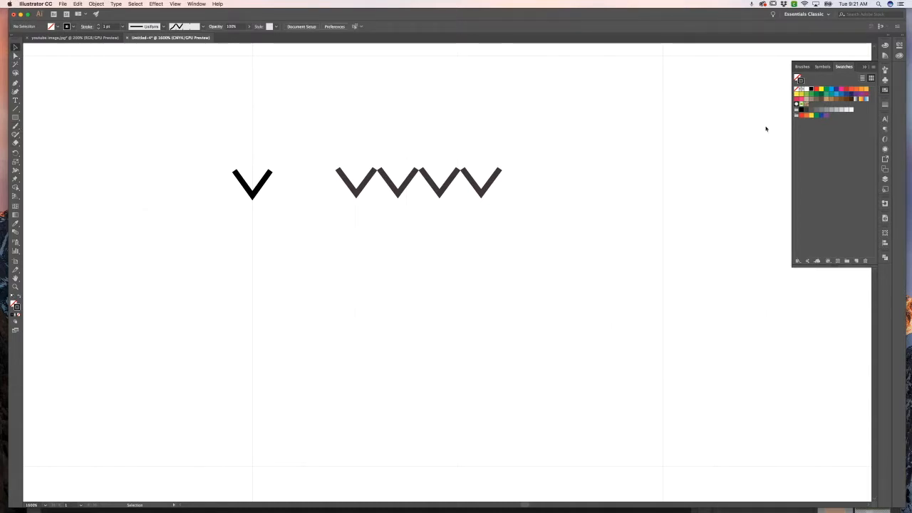
Reopen the Brushes panel and zoom in to select the original V
{"action": "left_click", "coordinate": [802, 66]}
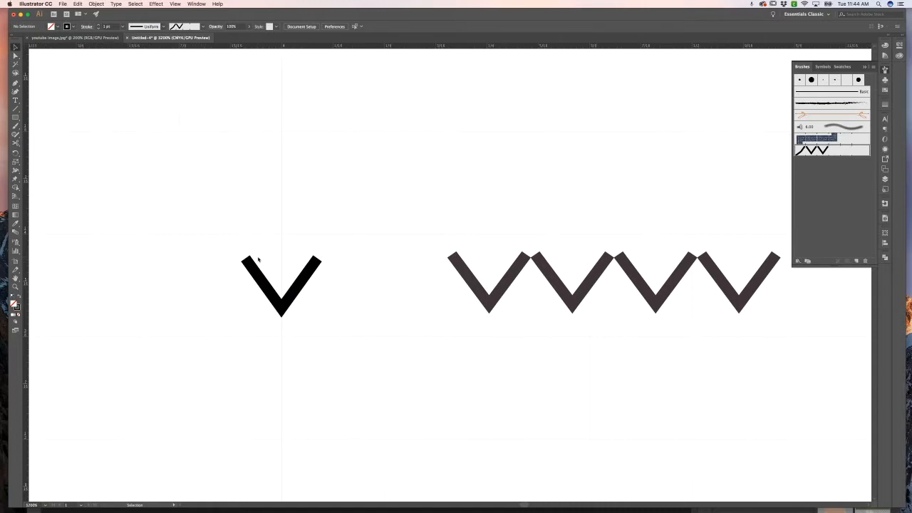
{"action": "scroll", "scroll_direction": "left", "scroll_amount": 3}
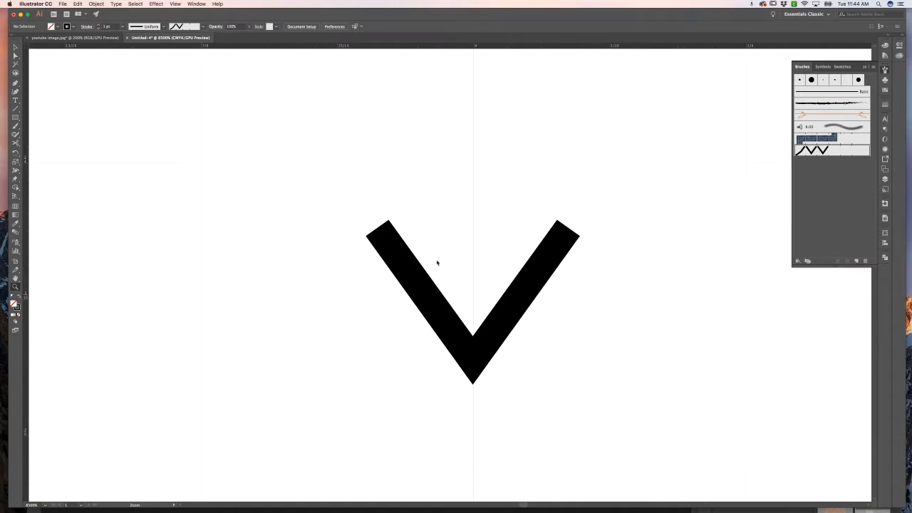
{"action": "mouse_move", "coordinate": [419, 244]}
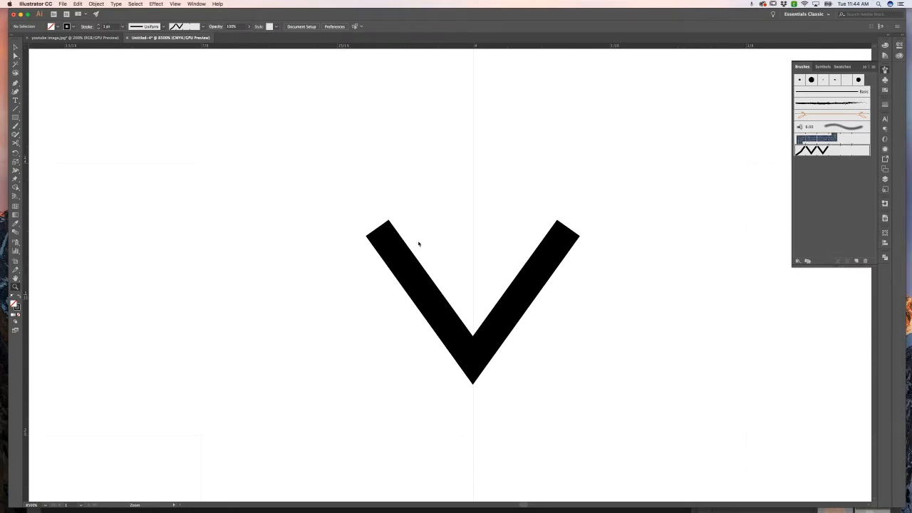
{"action": "left_click", "coordinate": [419, 244]}
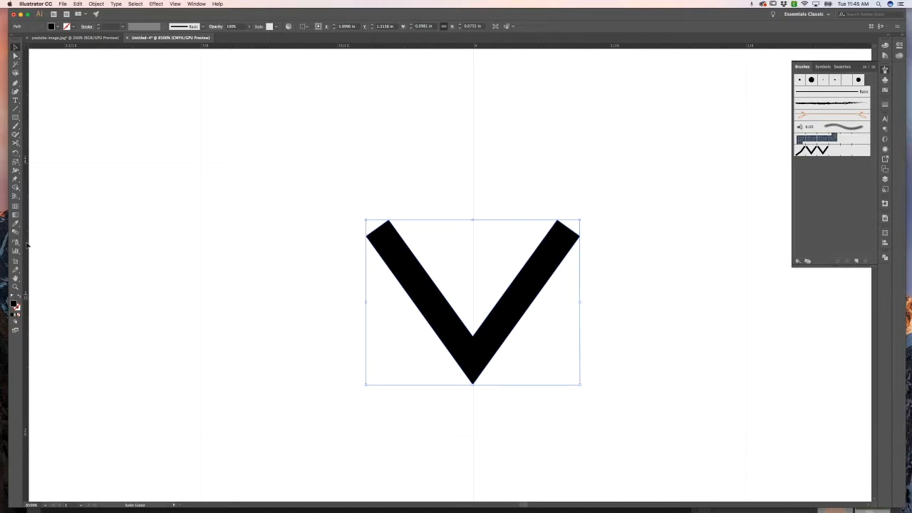
{"action": "mouse_move", "coordinate": [388, 244]}
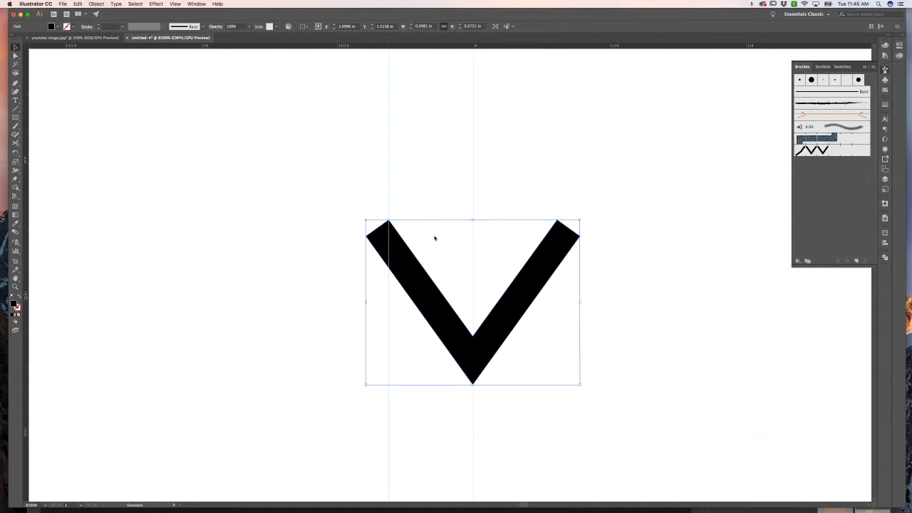
{"action": "mouse_move", "coordinate": [426, 241]}
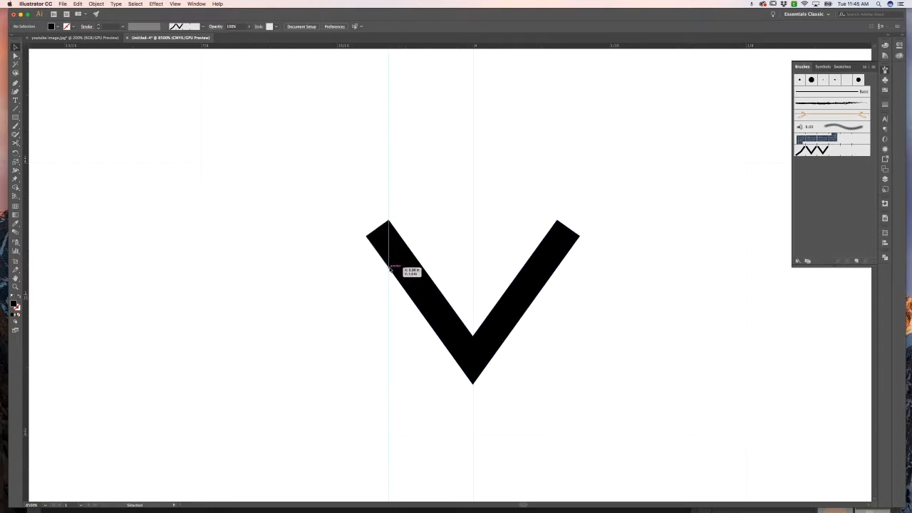
{"action": "mouse_move", "coordinate": [378, 236]}
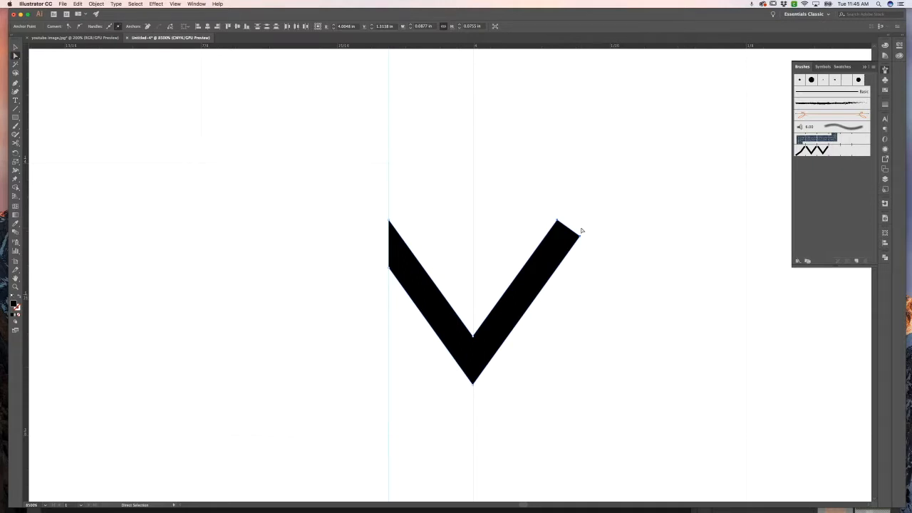
{"action": "mouse_move", "coordinate": [466, 227]}
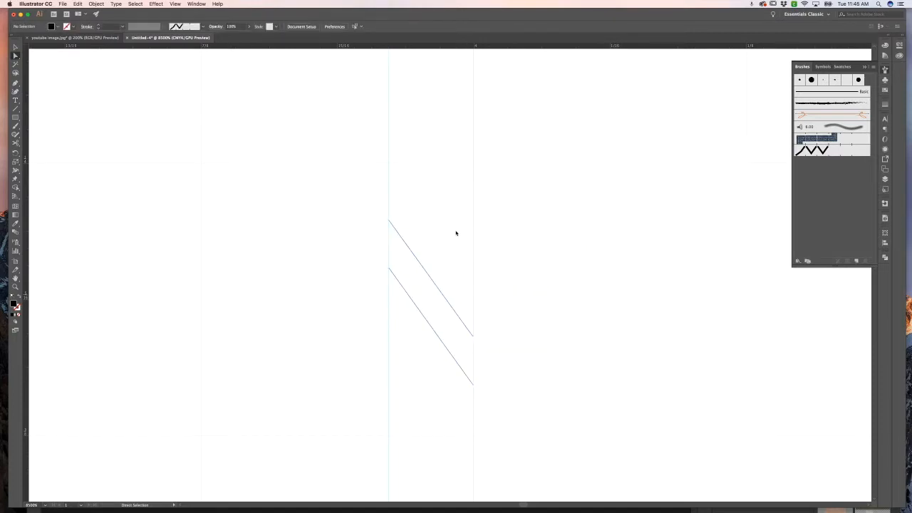
Reflect a vertical copy of the band and join both halves into a flat-topped V
{"action": "right_click", "coordinate": [437, 278]}
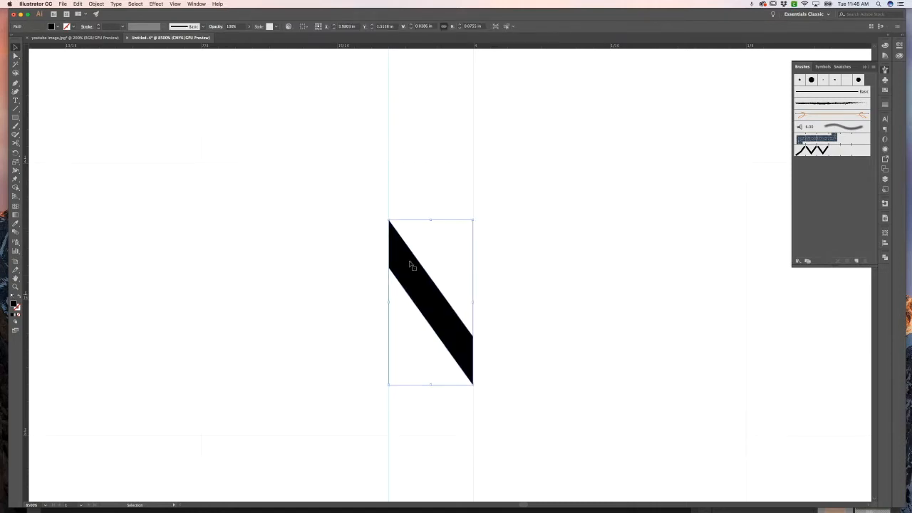
{"action": "right_click", "coordinate": [409, 265]}
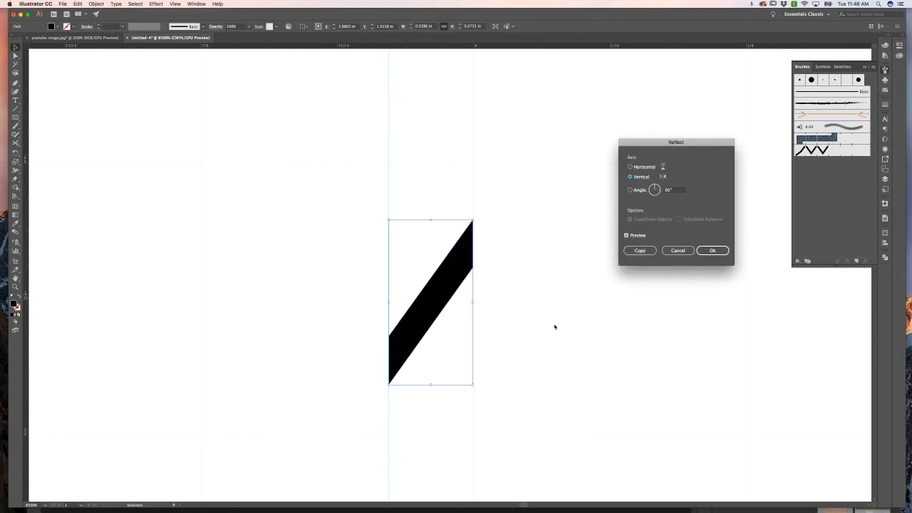
{"action": "left_click", "coordinate": [639, 250]}
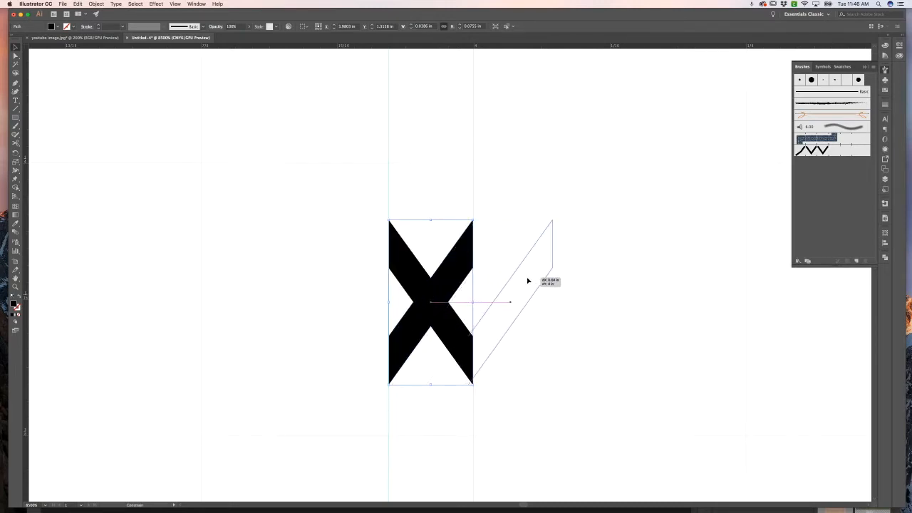
{"action": "right_click", "coordinate": [474, 302]}
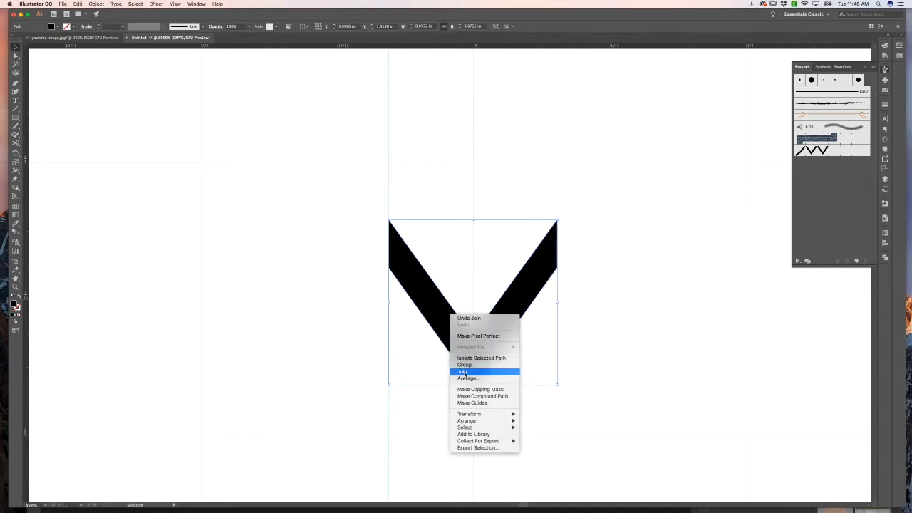
{"action": "left_click", "coordinate": [462, 371]}
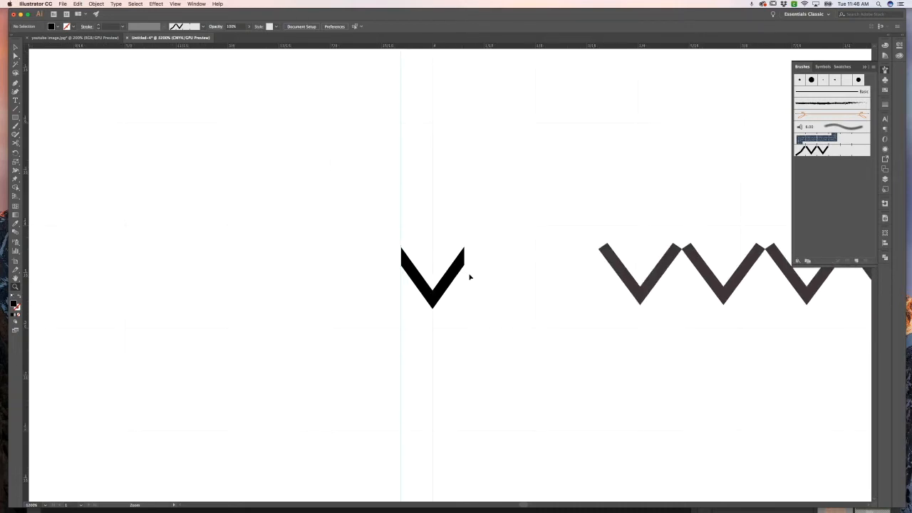
Define a new Hue Shift pattern brush from the flat-edged V
{"action": "left_click", "coordinate": [433, 278]}
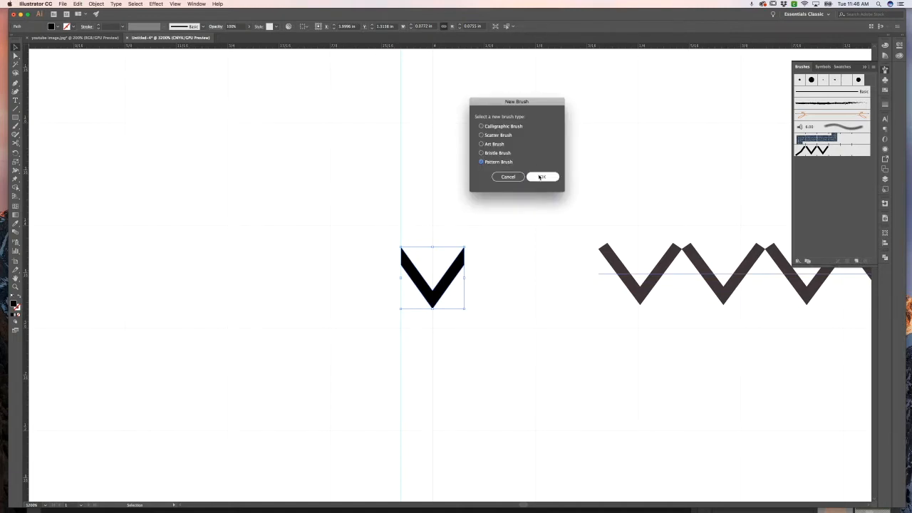
{"action": "left_click", "coordinate": [542, 176]}
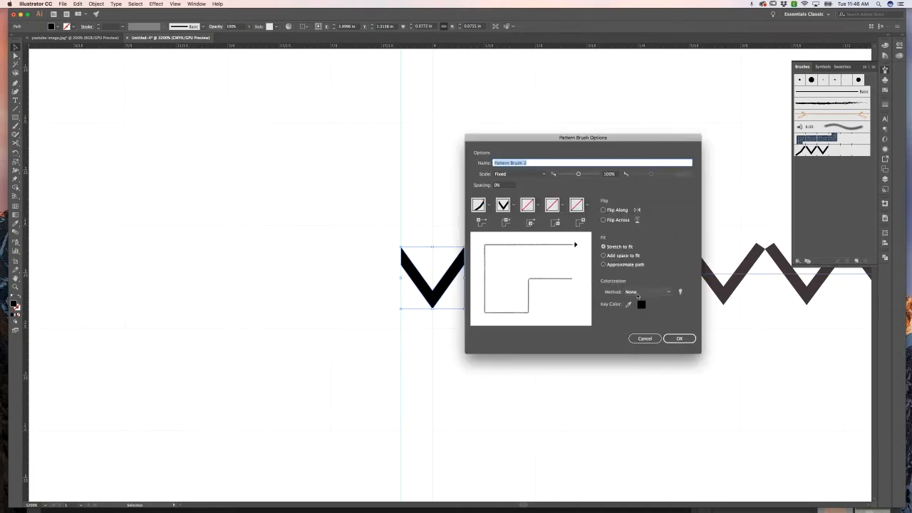
{"action": "left_click", "coordinate": [647, 292]}
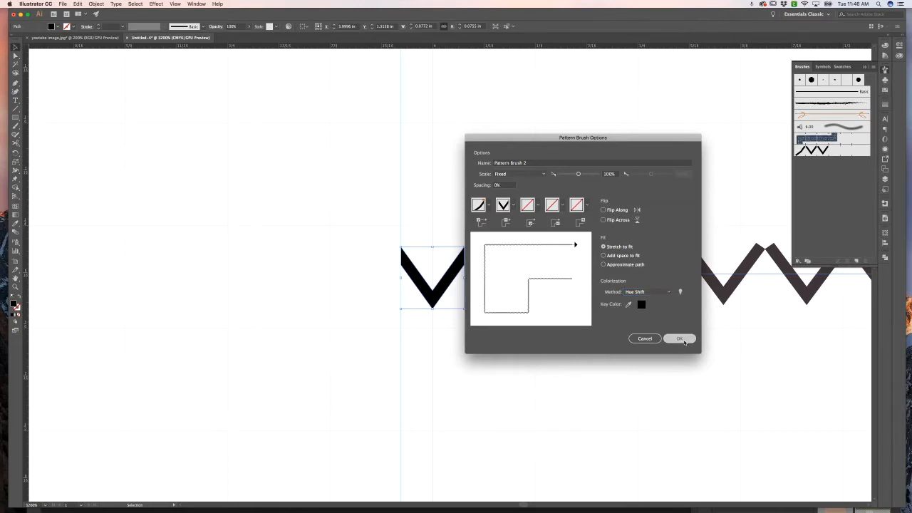
{"action": "left_click", "coordinate": [678, 339]}
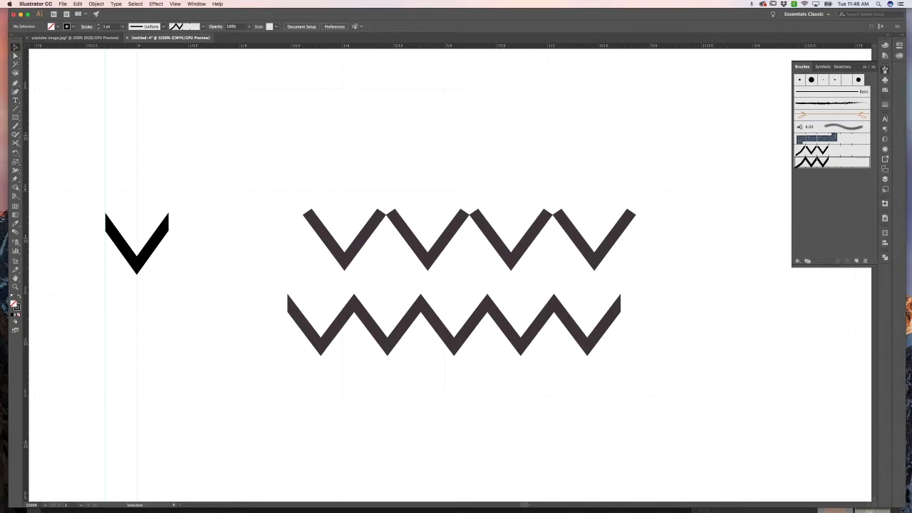
{"action": "mouse_move", "coordinate": [782, 286]}
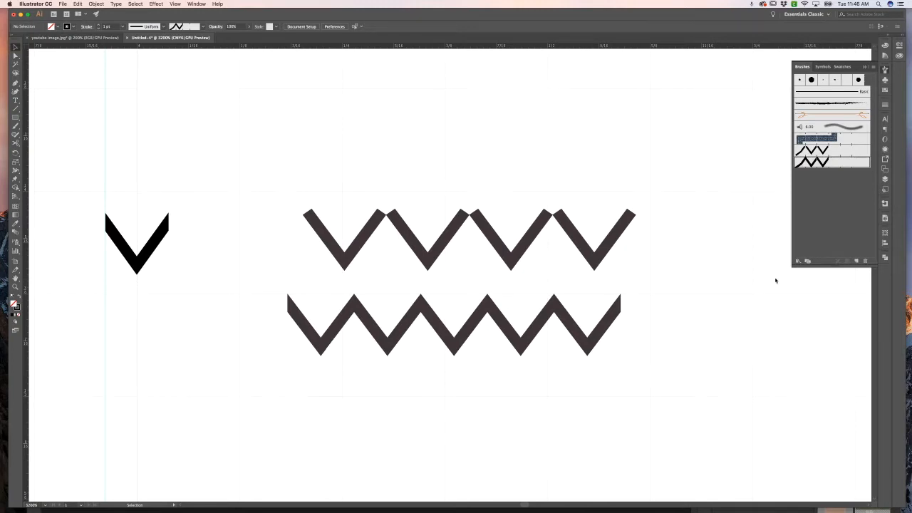
{"action": "mouse_move", "coordinate": [816, 276]}
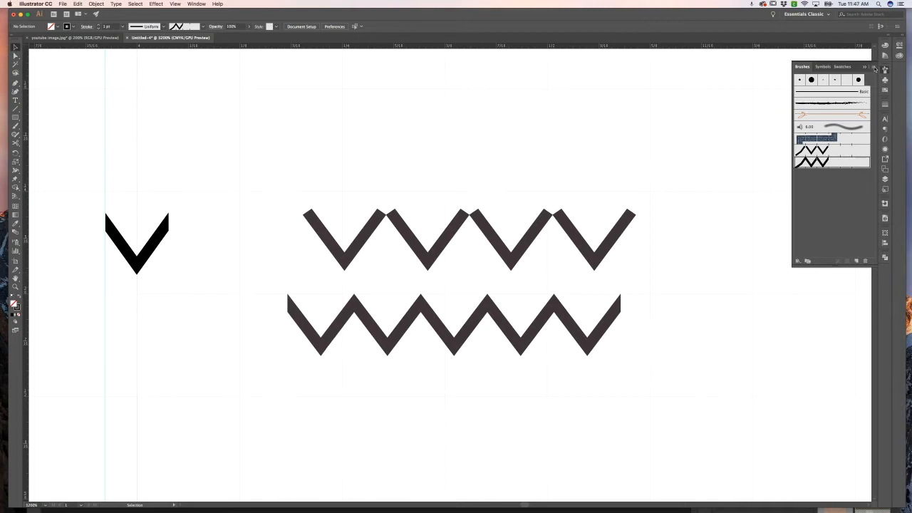
Open the Brushes panel options menu with no brushes selected
{"action": "left_click", "coordinate": [876, 67]}
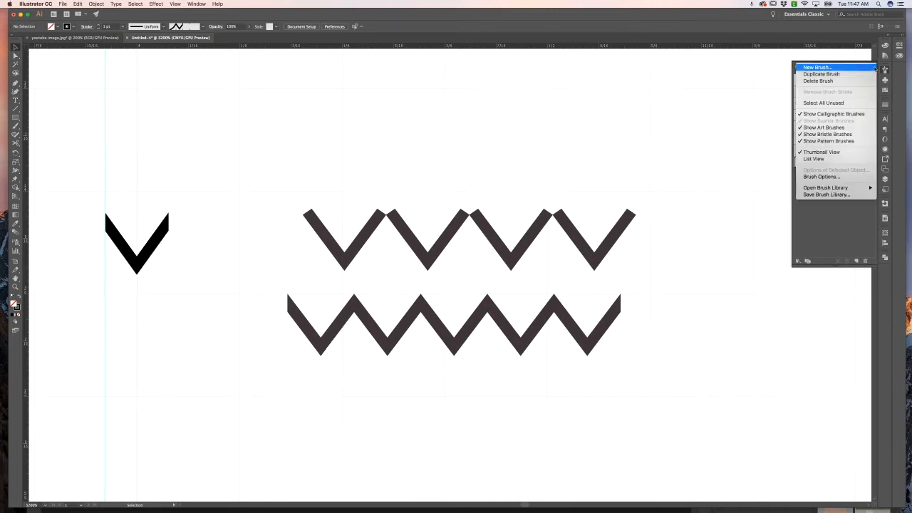
{"action": "mouse_move", "coordinate": [827, 195]}
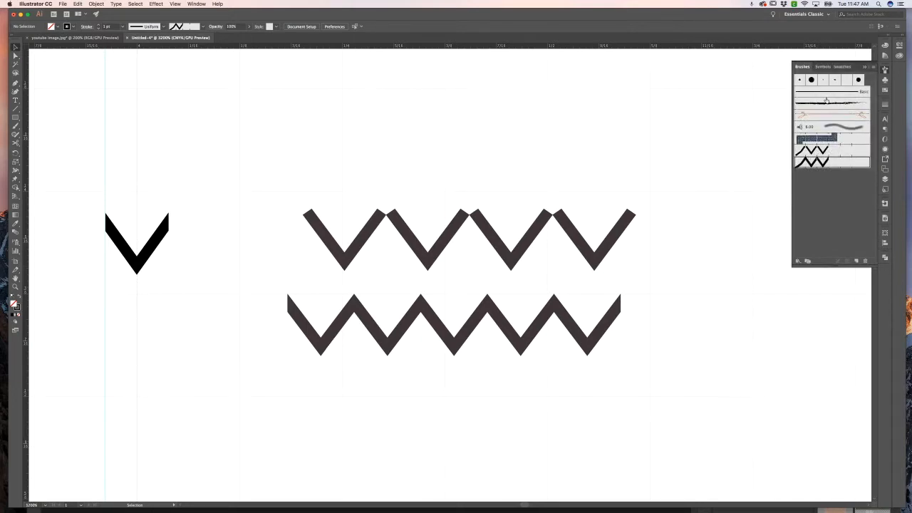
{"action": "mouse_move", "coordinate": [815, 137]}
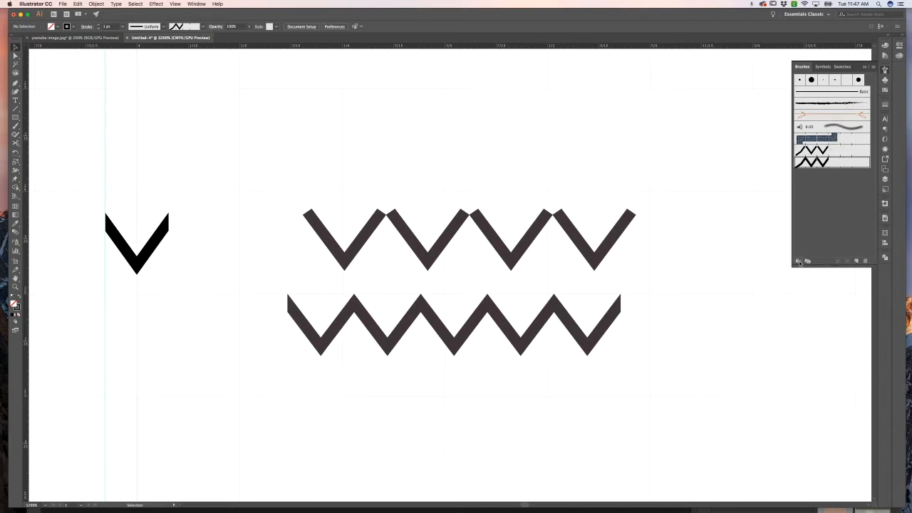
{"action": "mouse_move", "coordinate": [833, 137]}
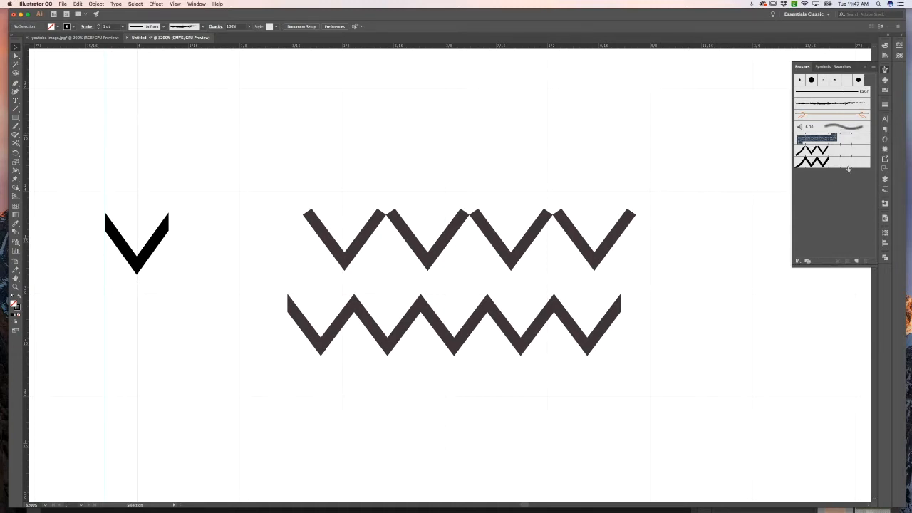
{"action": "left_click", "coordinate": [864, 67]}
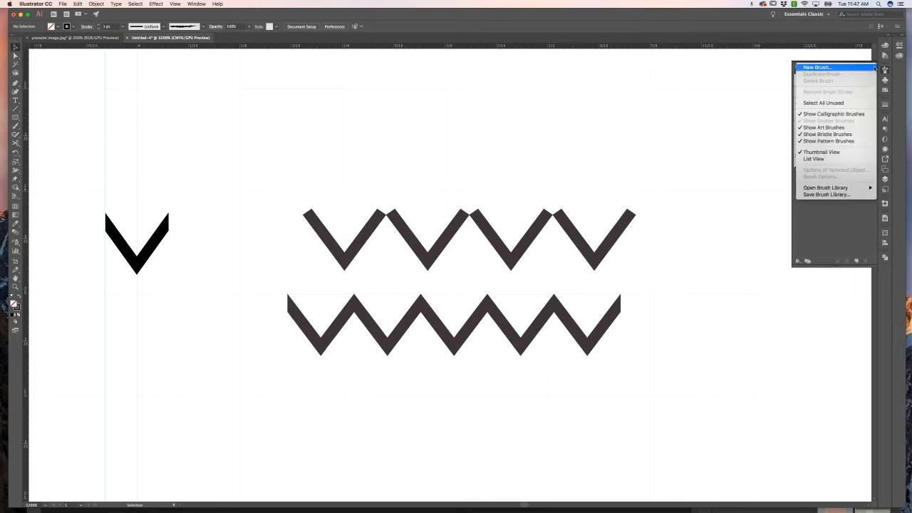
{"action": "mouse_move", "coordinate": [848, 174]}
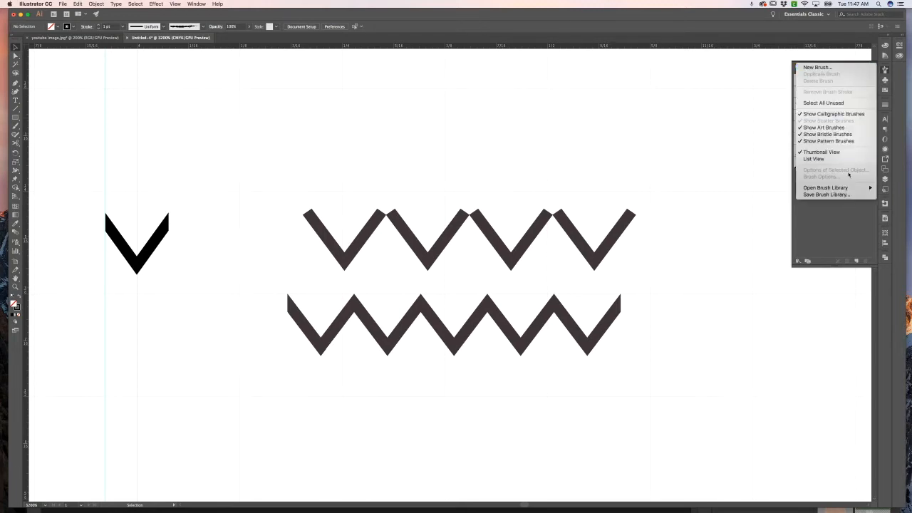
Browse the Brushes folder in the Save Brush Library dialog, then cancel
{"action": "left_click", "coordinate": [826, 194]}
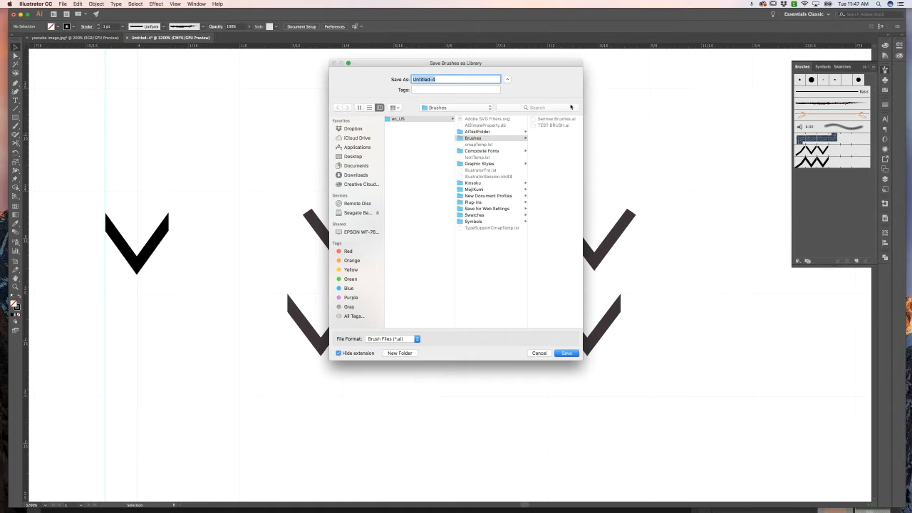
{"action": "mouse_move", "coordinate": [423, 143]}
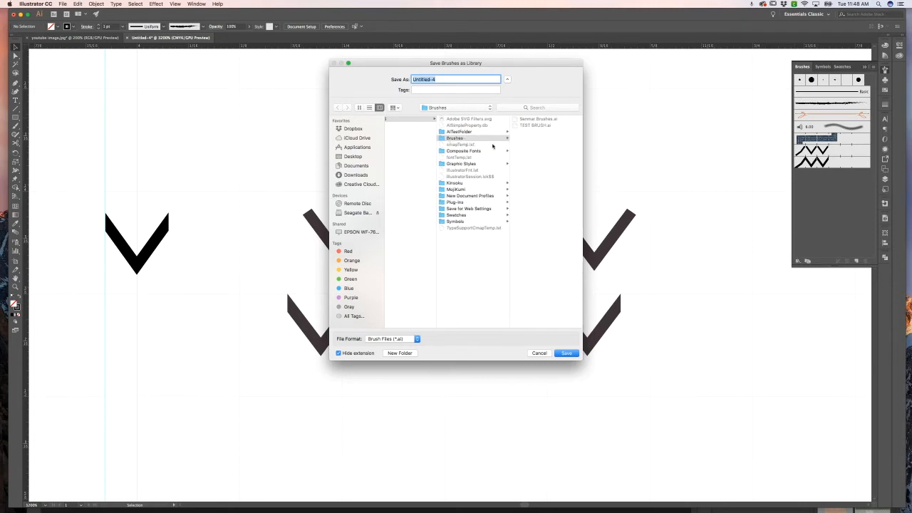
{"action": "mouse_move", "coordinate": [462, 141]}
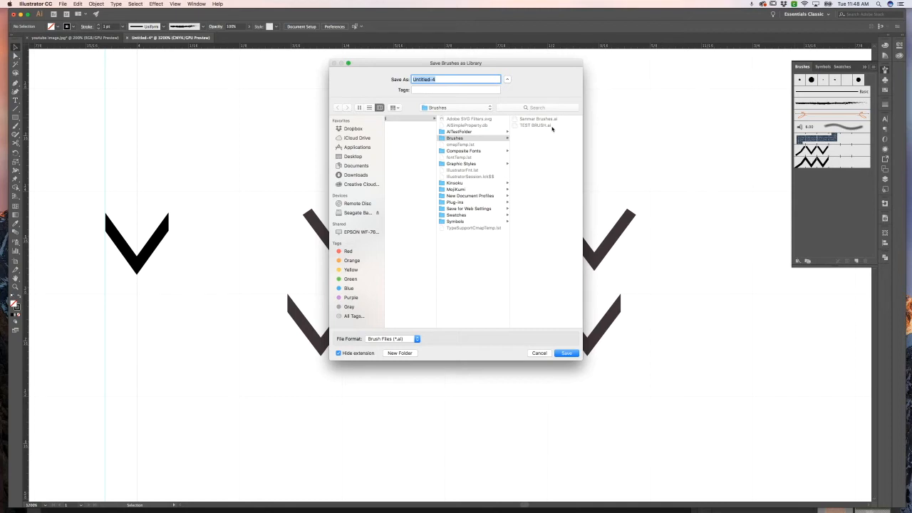
{"action": "mouse_move", "coordinate": [423, 57]}
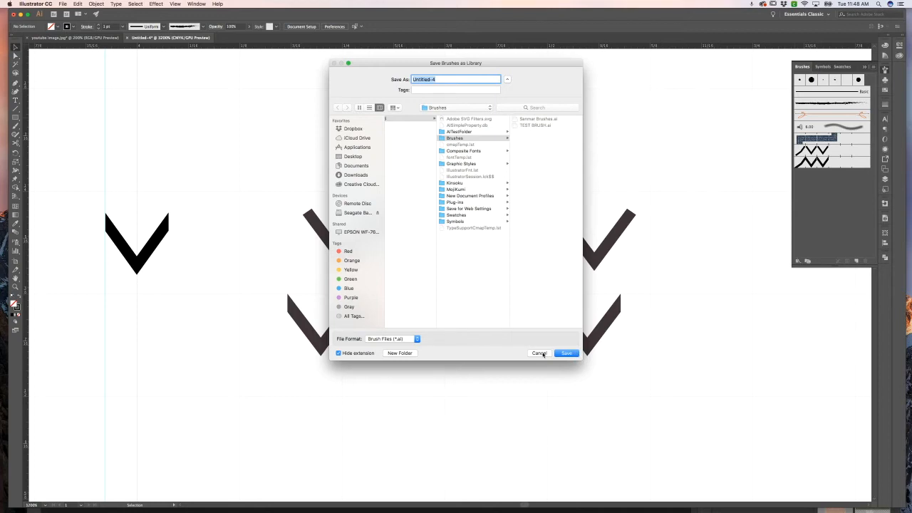
{"action": "left_click", "coordinate": [566, 353]}
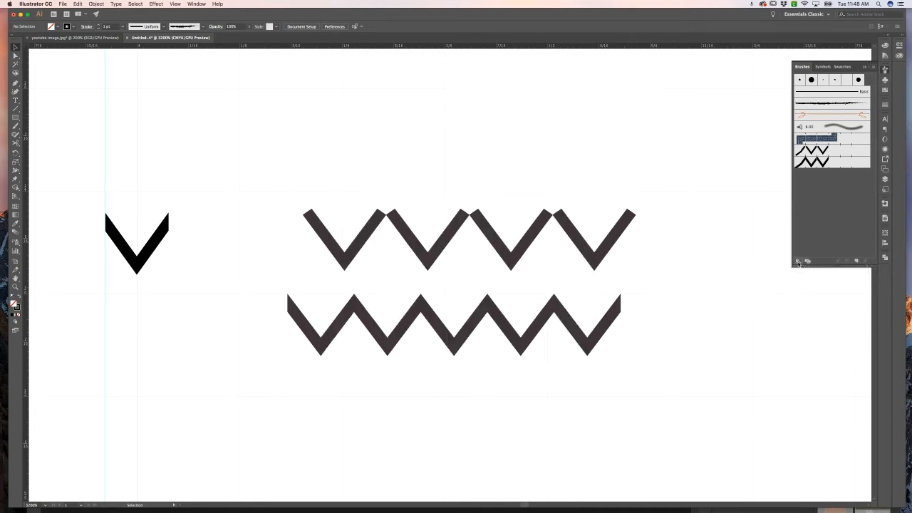
Open the Brush Libraries menu to reach User Defined > TEST BRUSH
{"action": "left_click", "coordinate": [798, 260]}
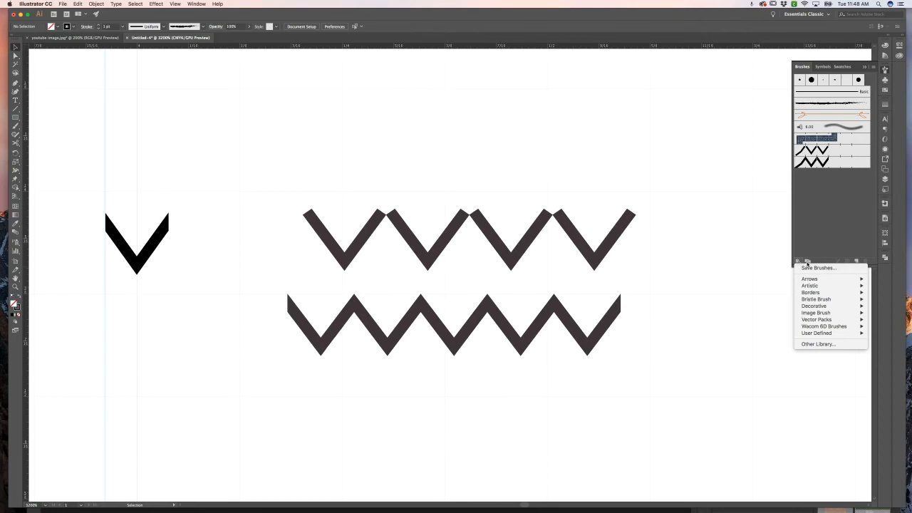
{"action": "mouse_move", "coordinate": [815, 313]}
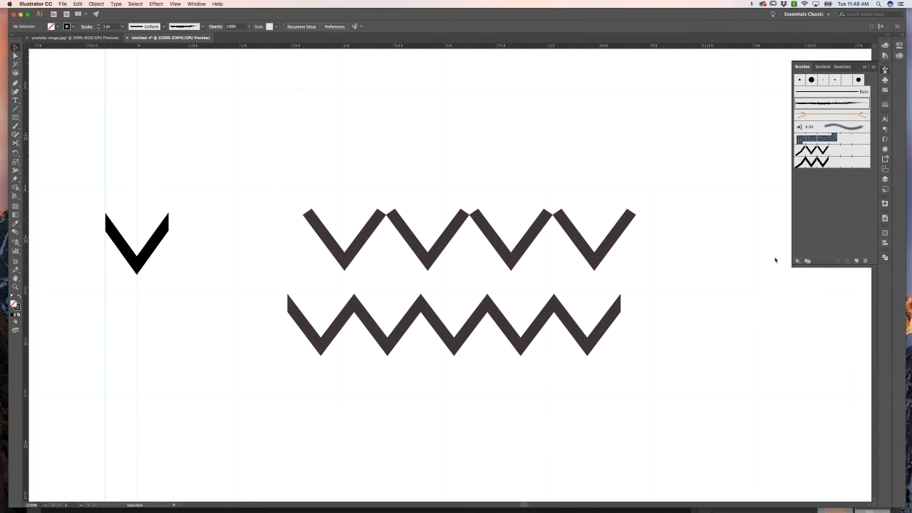
{"action": "left_click", "coordinate": [798, 260]}
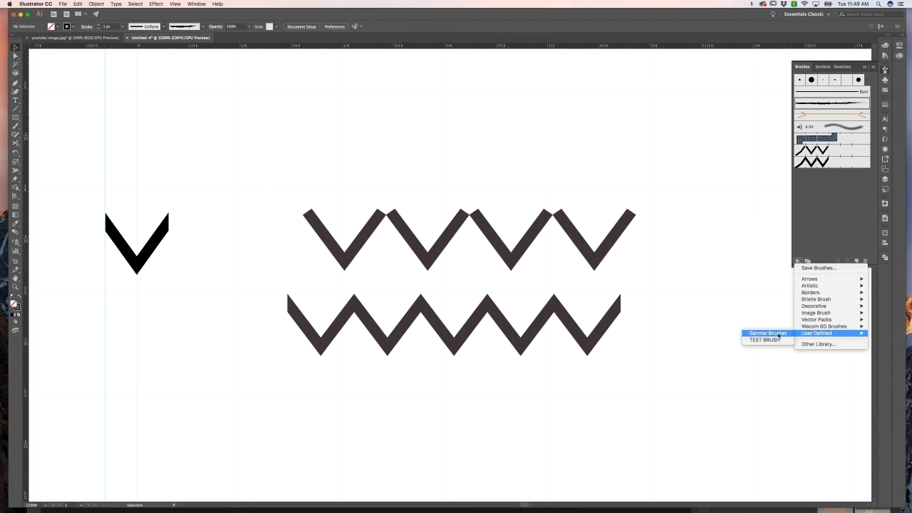
{"action": "mouse_move", "coordinate": [767, 340]}
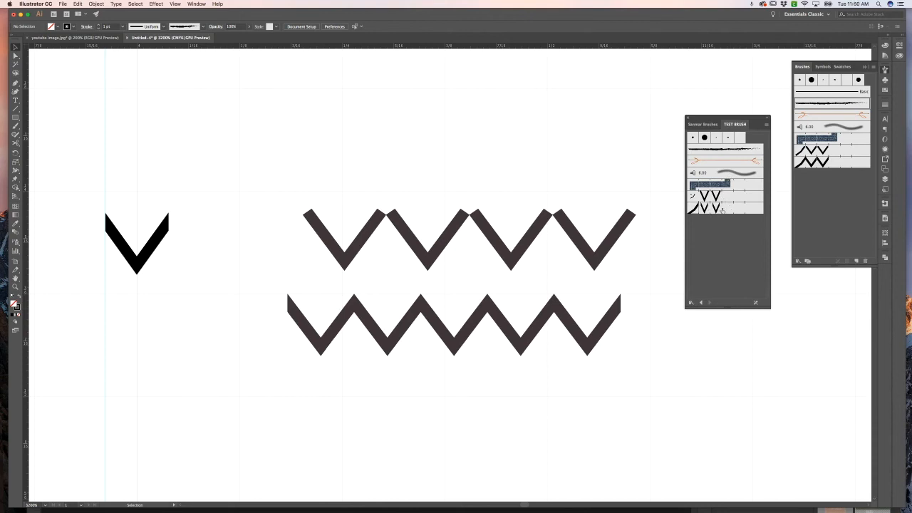
{"action": "mouse_move", "coordinate": [733, 223]}
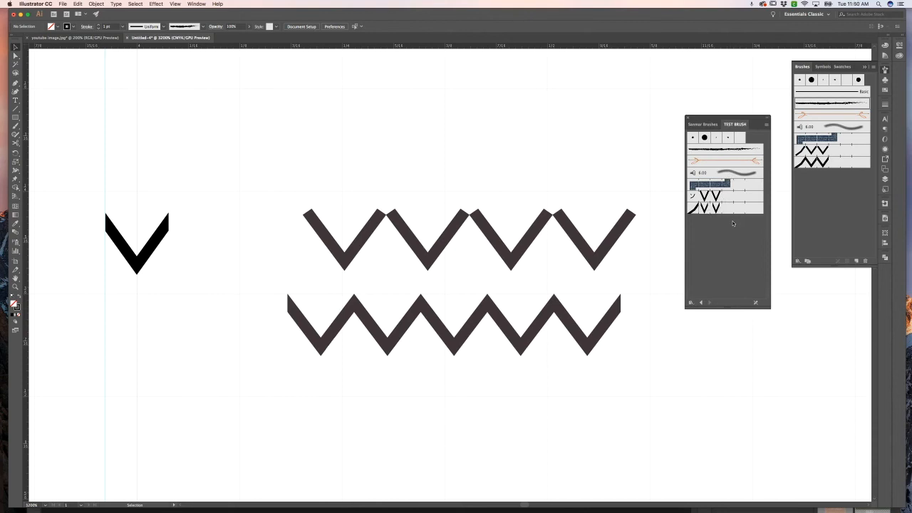